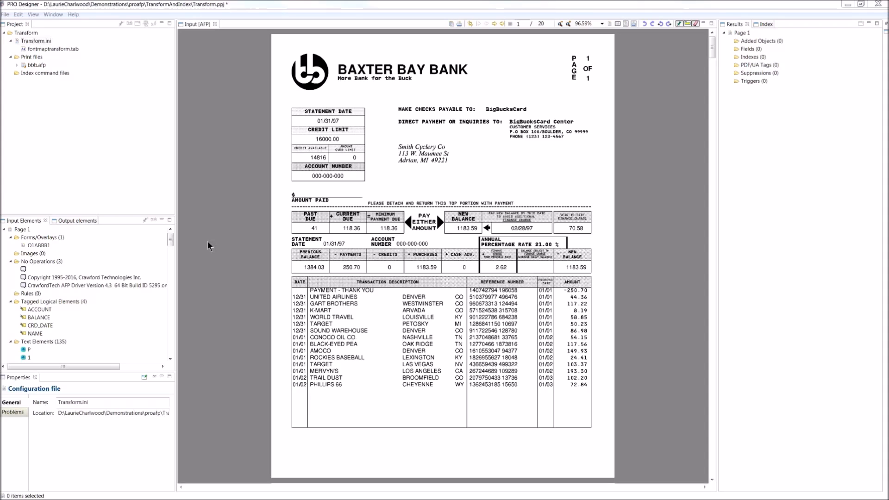
mouse_move(225, 245)
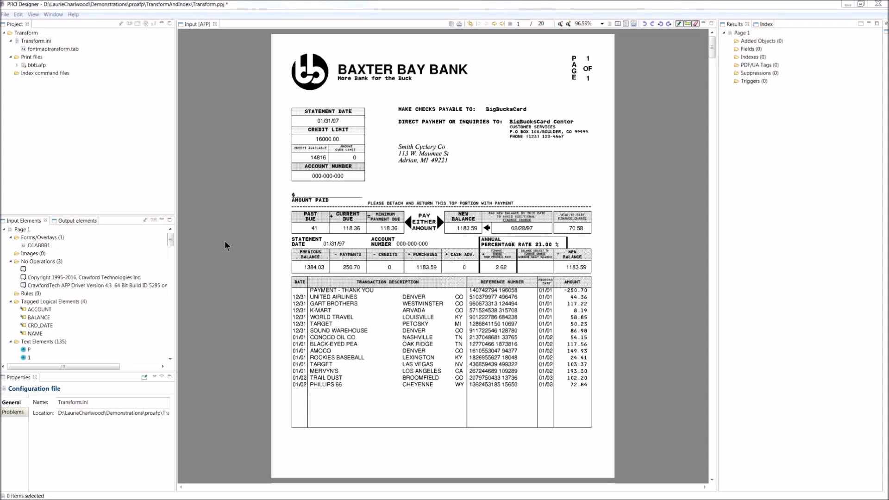
Add an active index command file named Transform.icf to the project
left_click(27, 33)
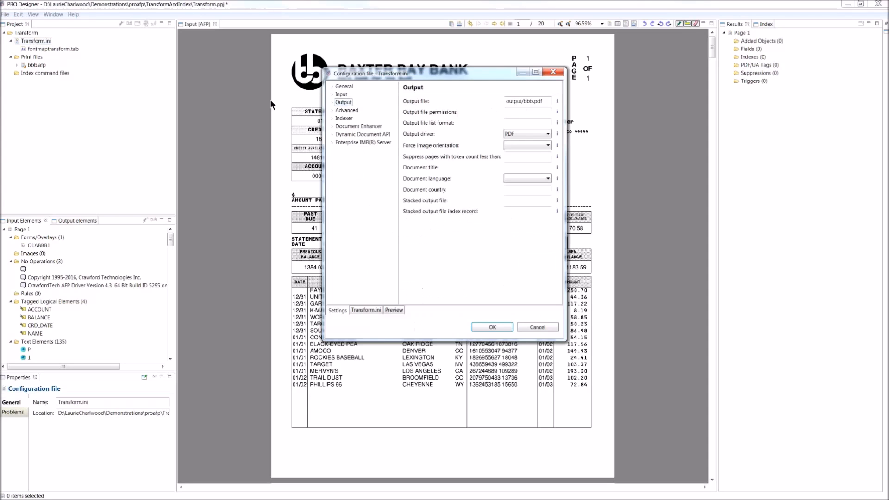
left_click(344, 118)
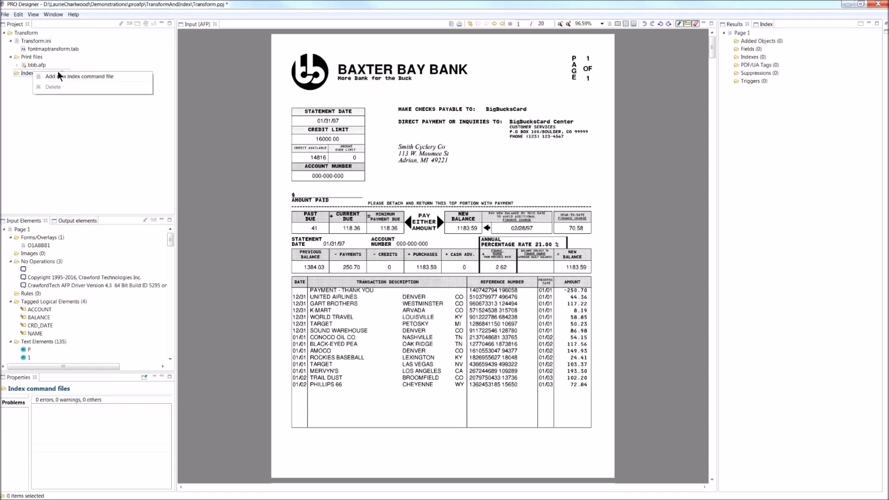
left_click(81, 76)
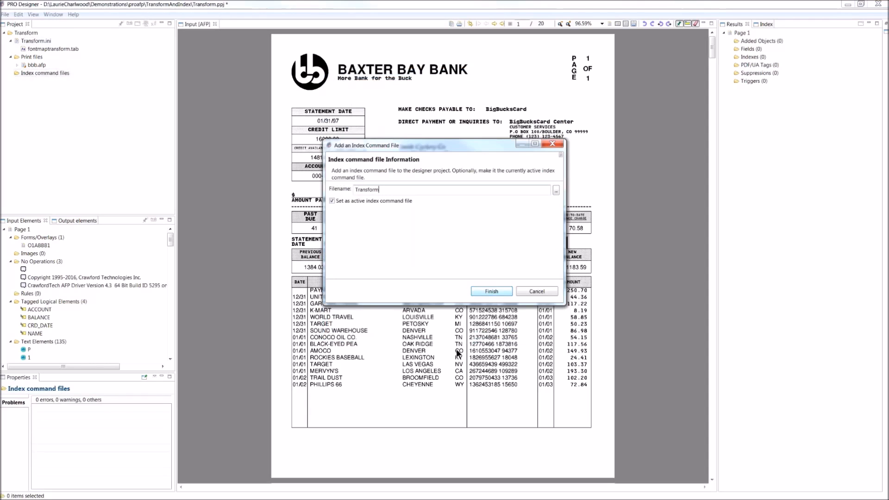
left_click(492, 292)
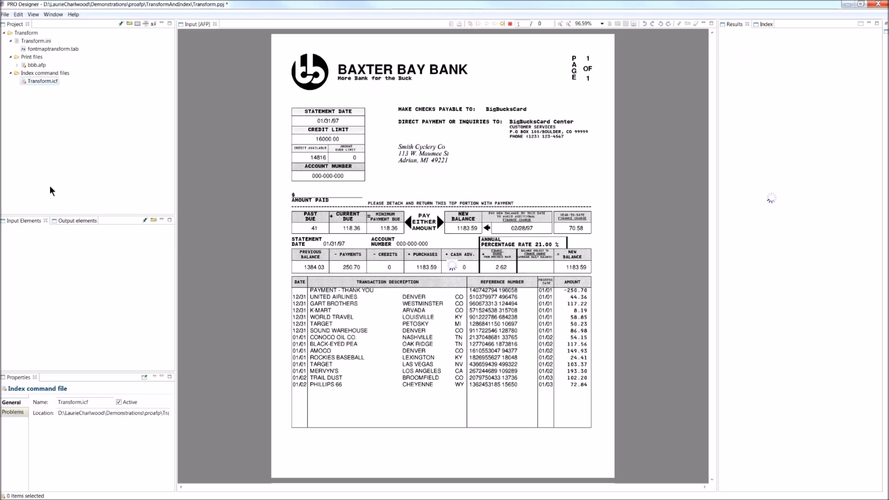
left_click(42, 81)
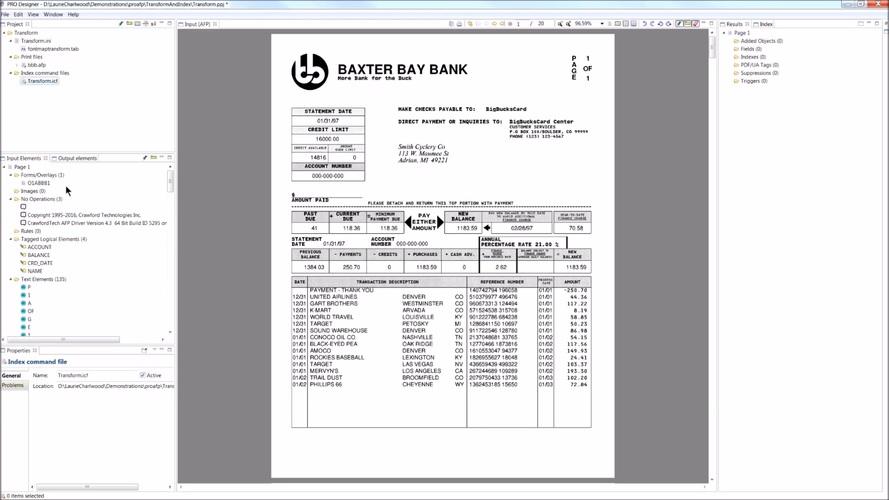
mouse_move(45, 205)
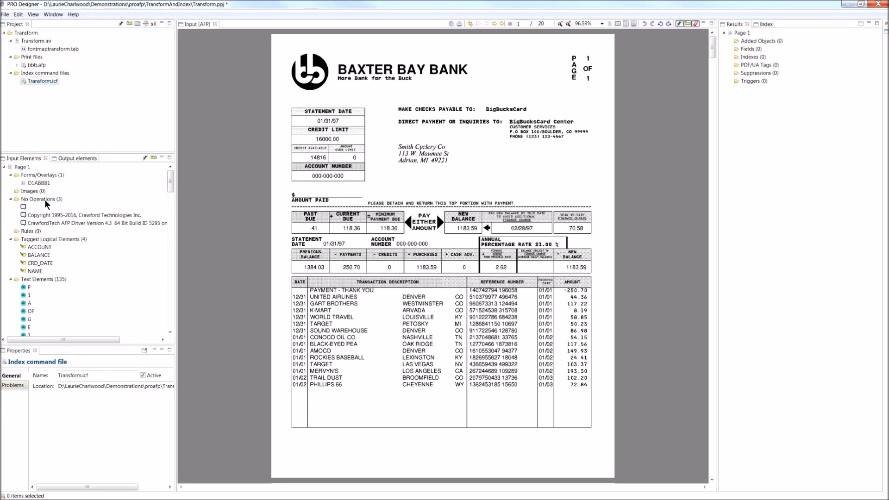
mouse_move(46, 219)
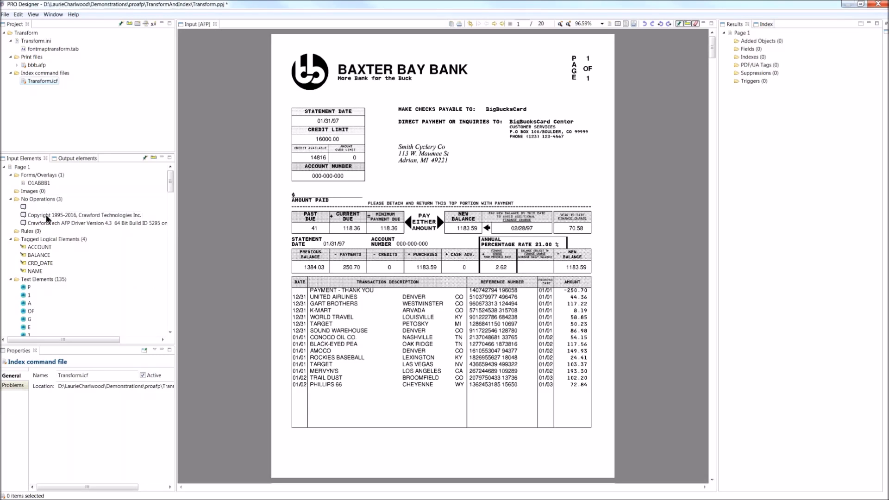
mouse_move(79, 249)
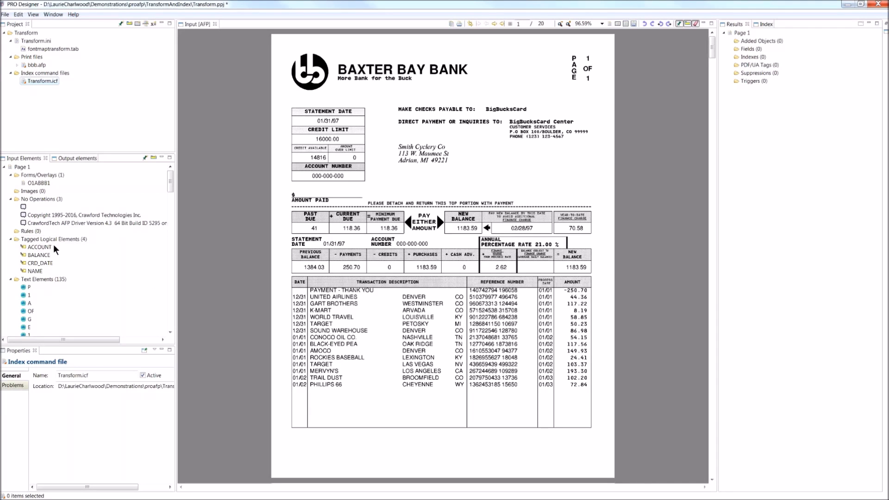
mouse_move(51, 250)
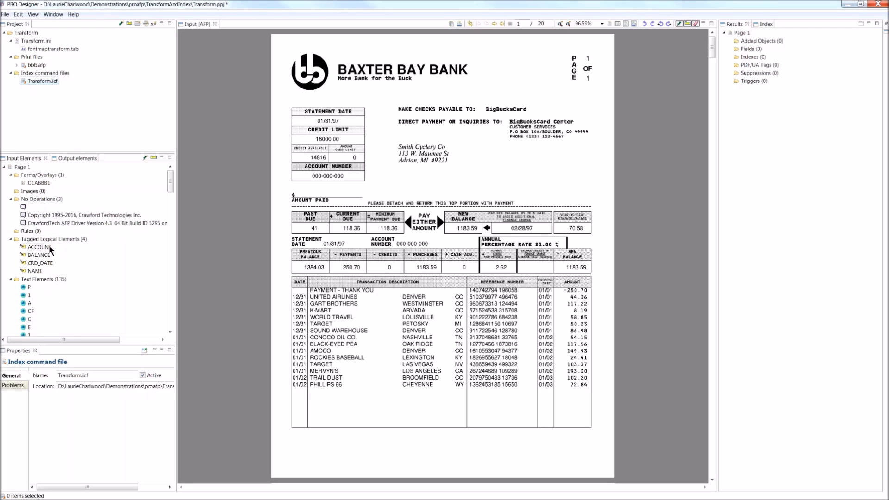
mouse_move(51, 255)
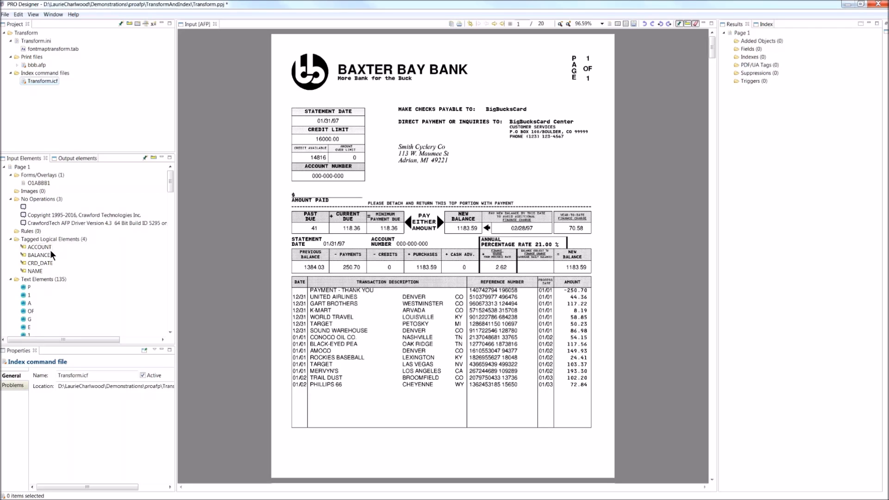
mouse_move(42, 258)
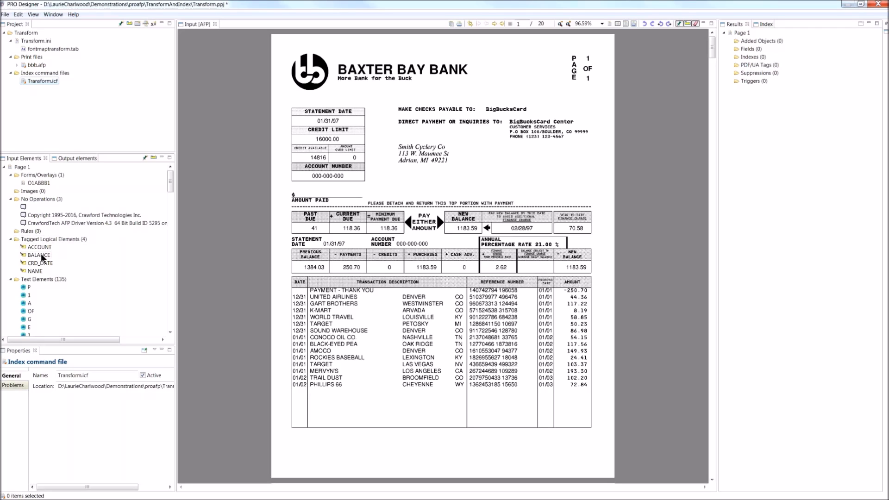
Create trigger tgr-Account on the ACCOUNT tagged logical element using FAPA mode
right_click(40, 247)
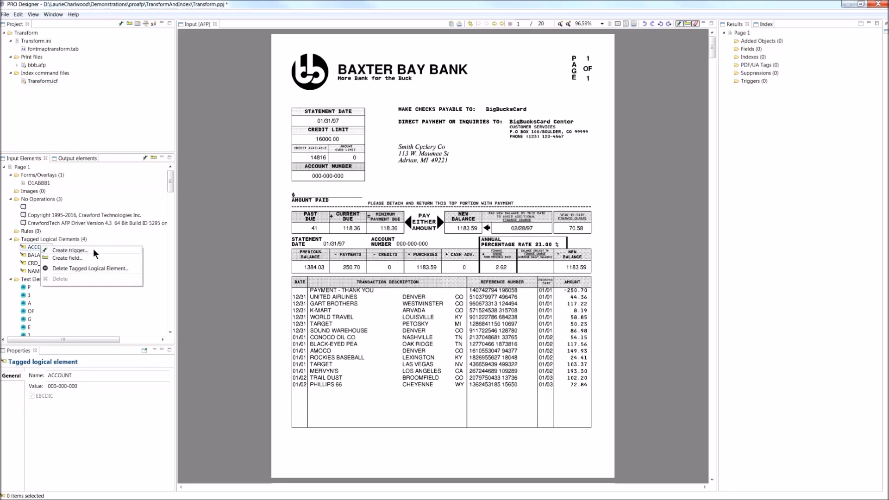
mouse_move(78, 258)
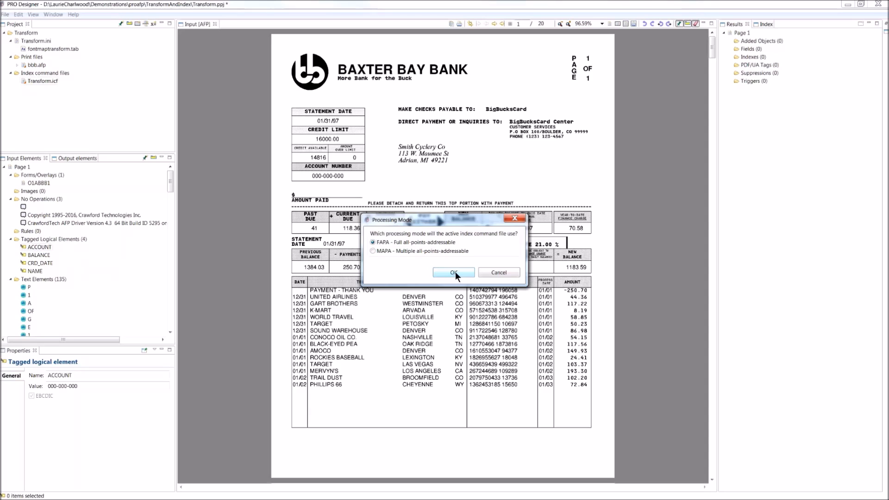
left_click(454, 273)
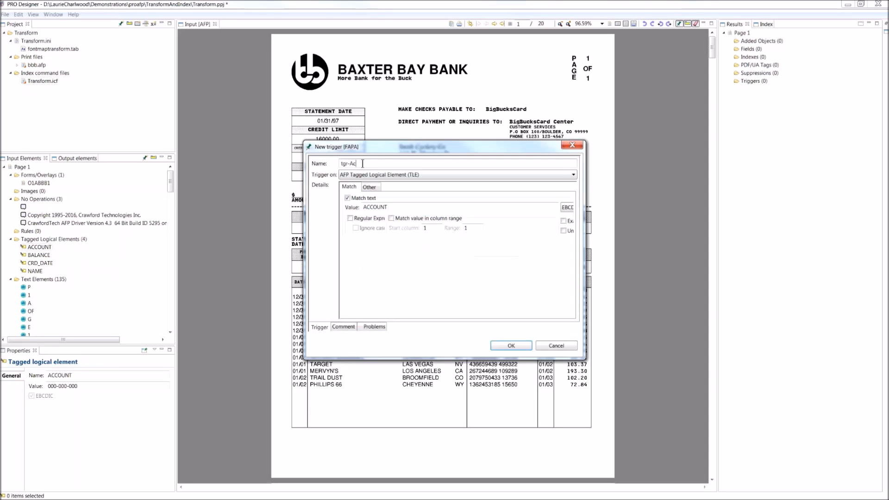
type("cco")
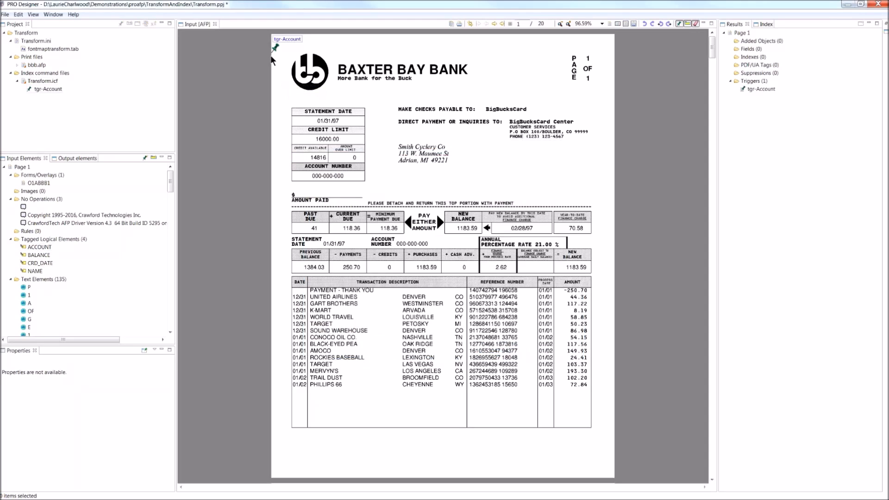
mouse_move(275, 62)
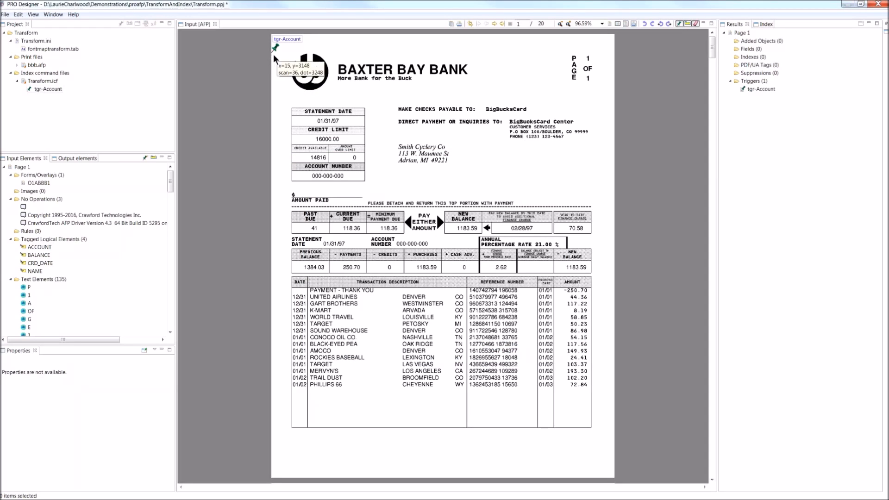
mouse_move(275, 59)
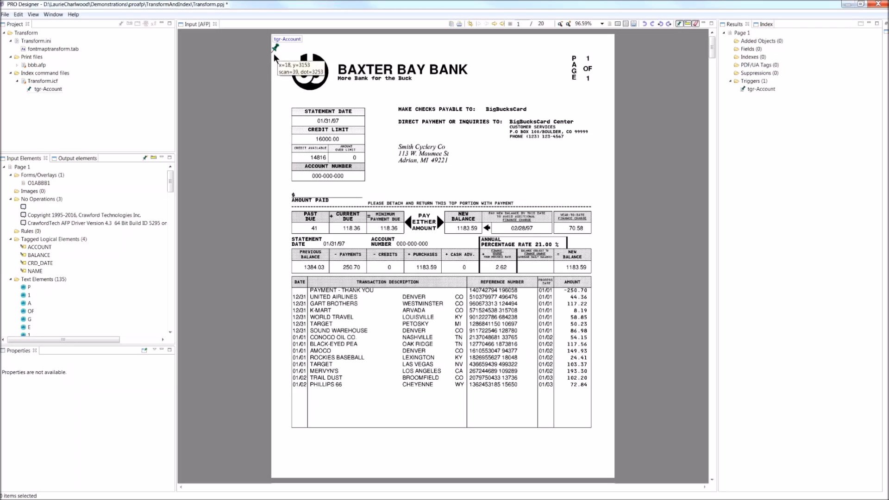
mouse_move(617, 116)
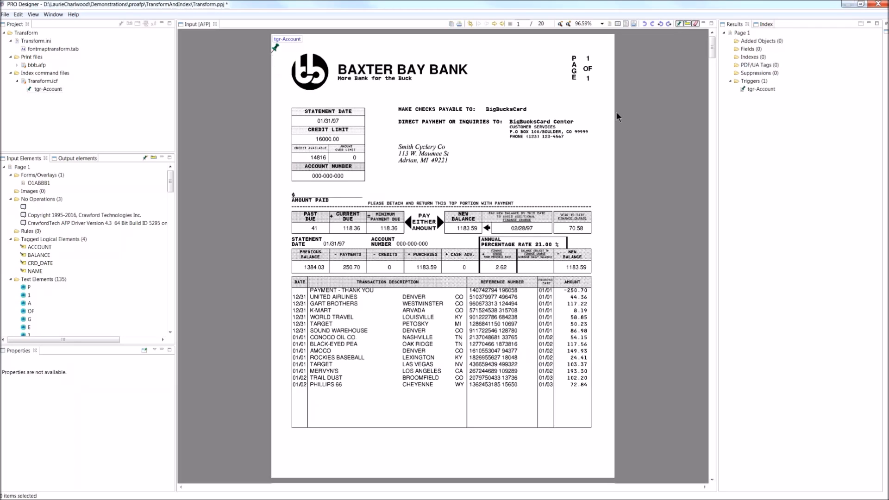
mouse_move(750, 98)
type("5")
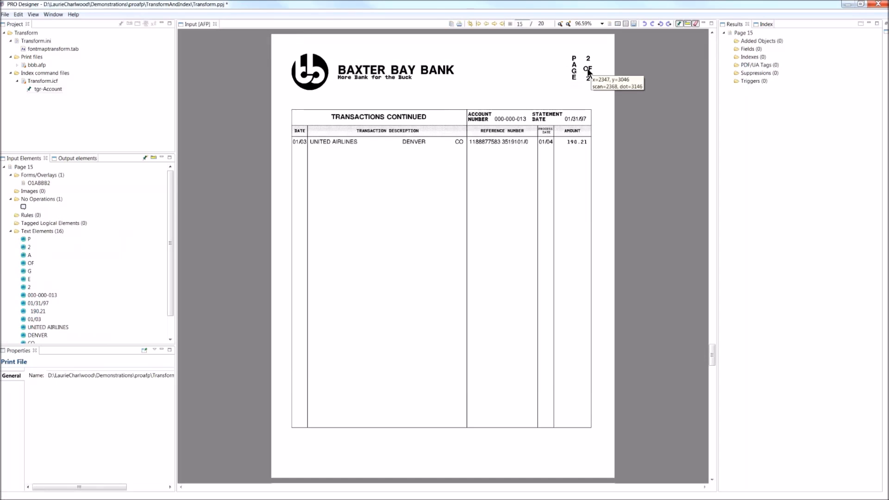
mouse_move(280, 57)
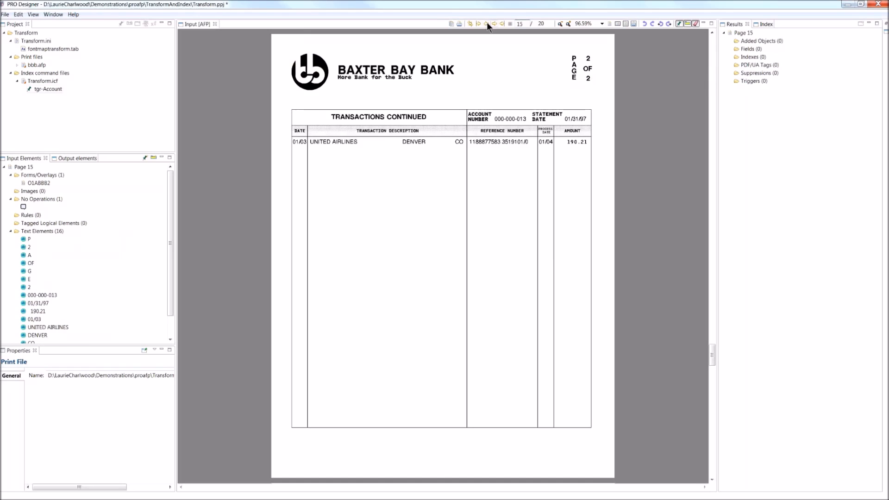
left_click(488, 23)
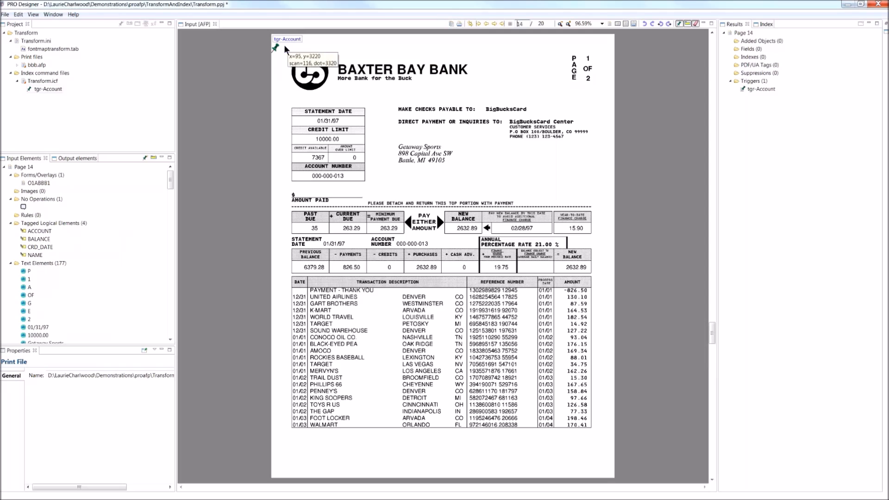
mouse_move(448, 135)
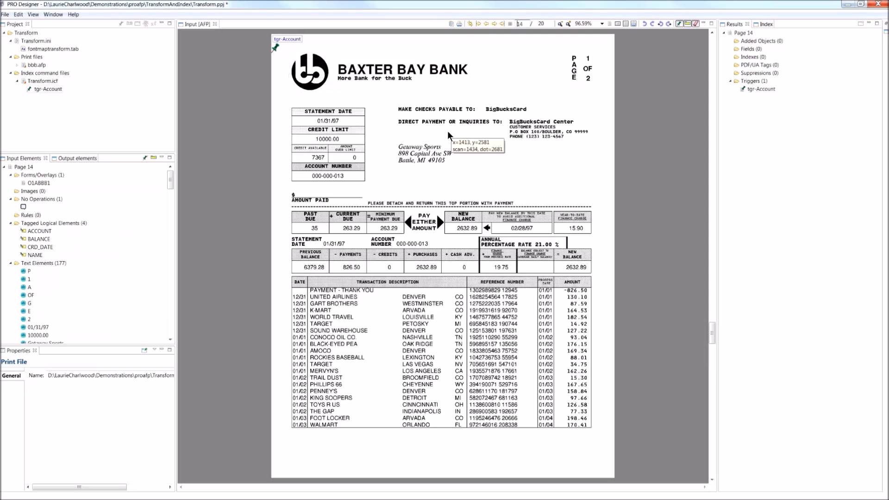
mouse_move(748, 95)
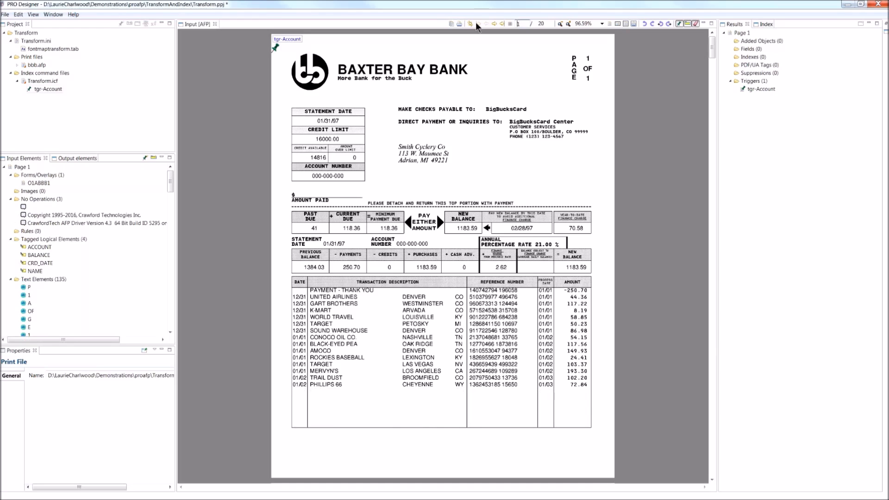
mouse_move(472, 57)
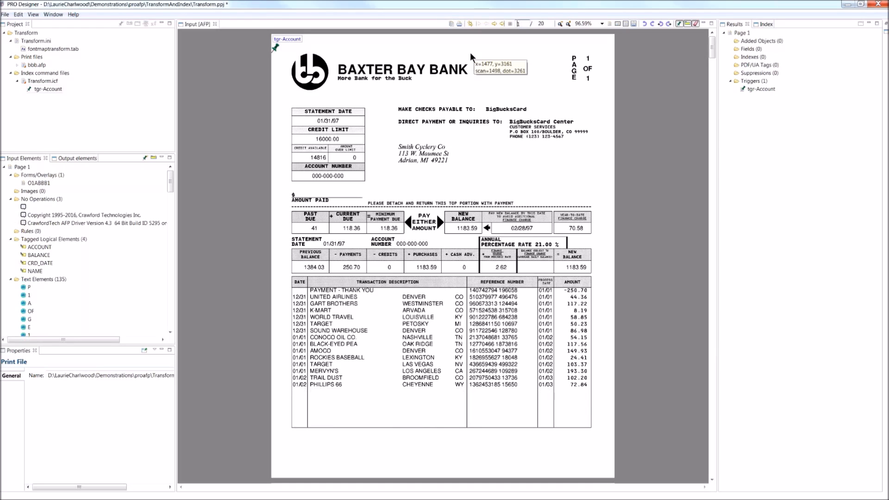
mouse_move(469, 68)
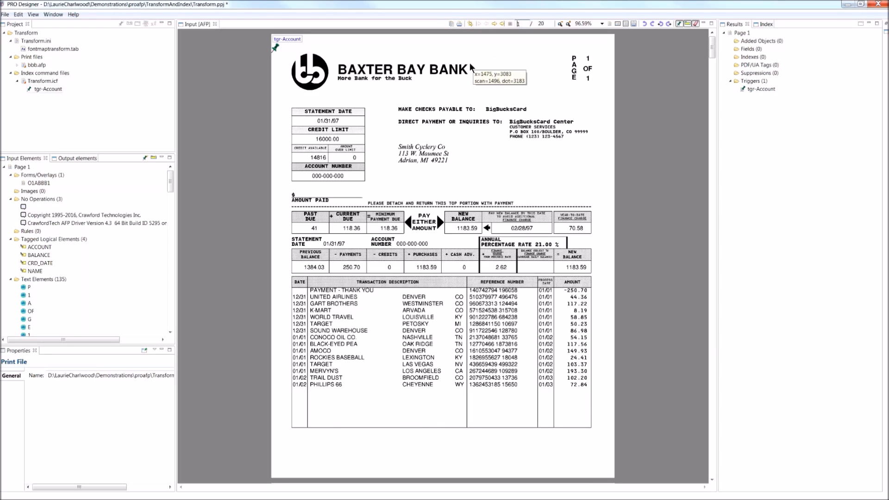
mouse_move(173, 225)
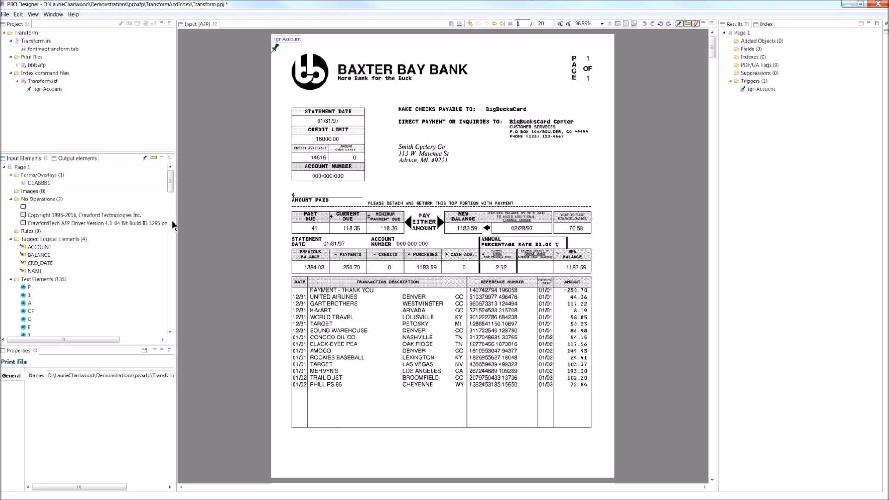
mouse_move(328, 145)
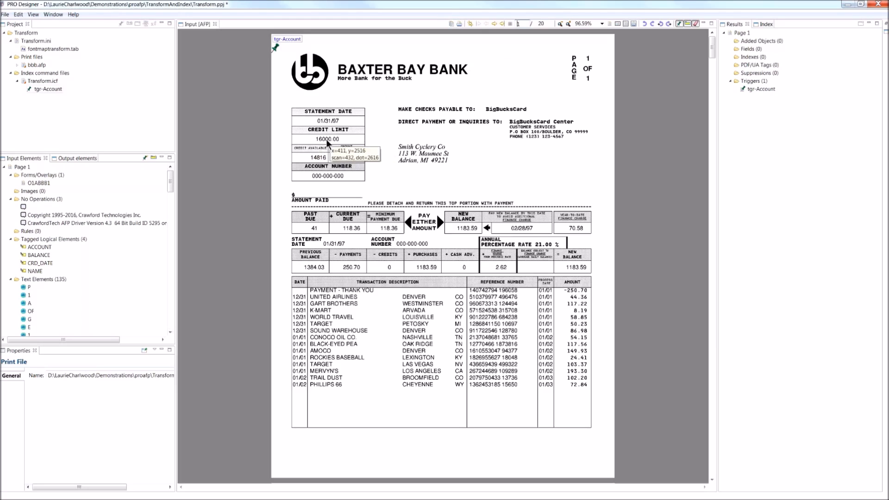
mouse_move(325, 144)
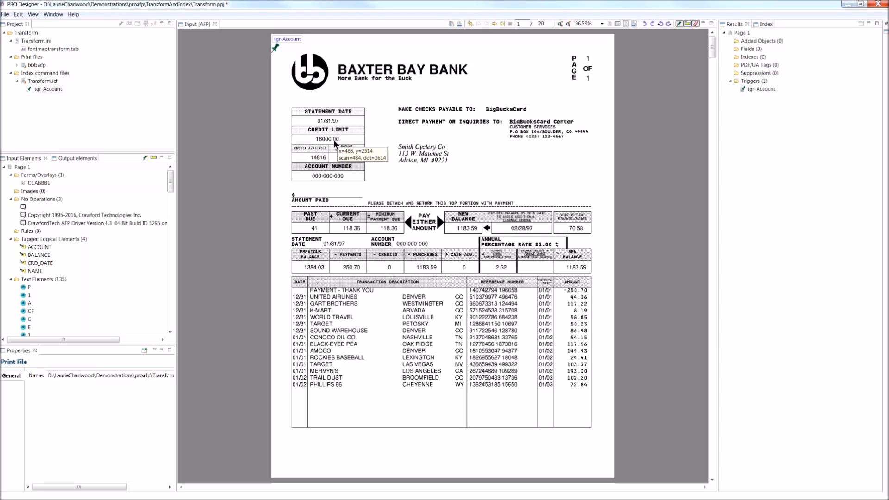
mouse_move(338, 144)
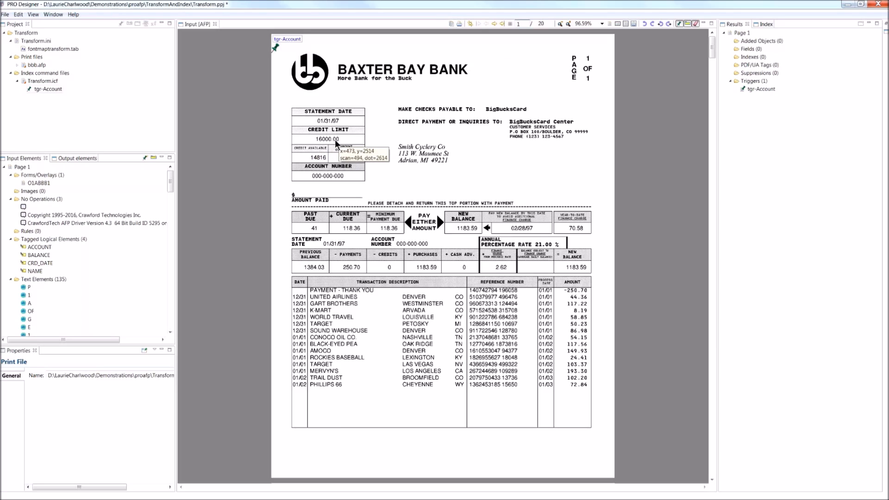
mouse_move(584, 75)
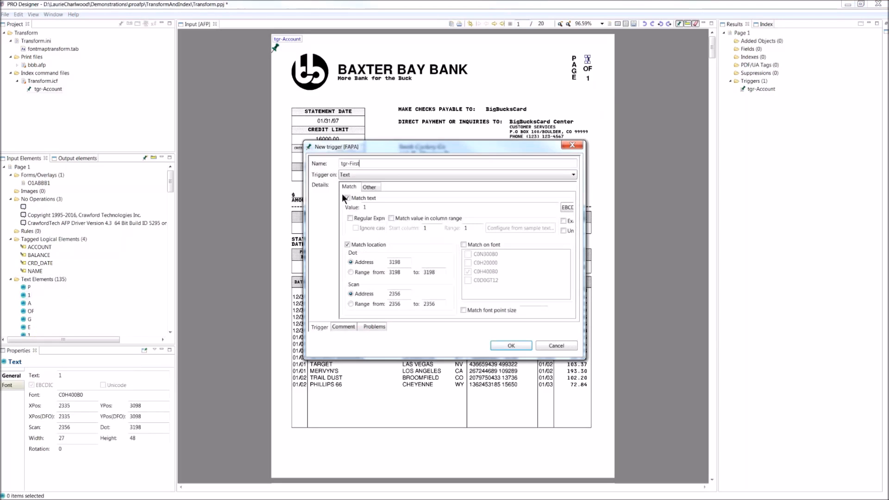
Create trigger tgr-FirstPage matching page text '1' at a fixed location
type("Page")
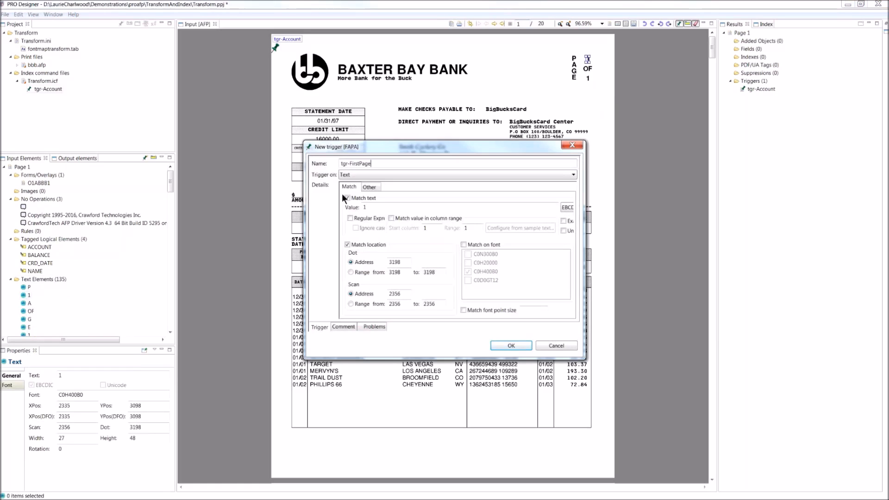
left_click(347, 198)
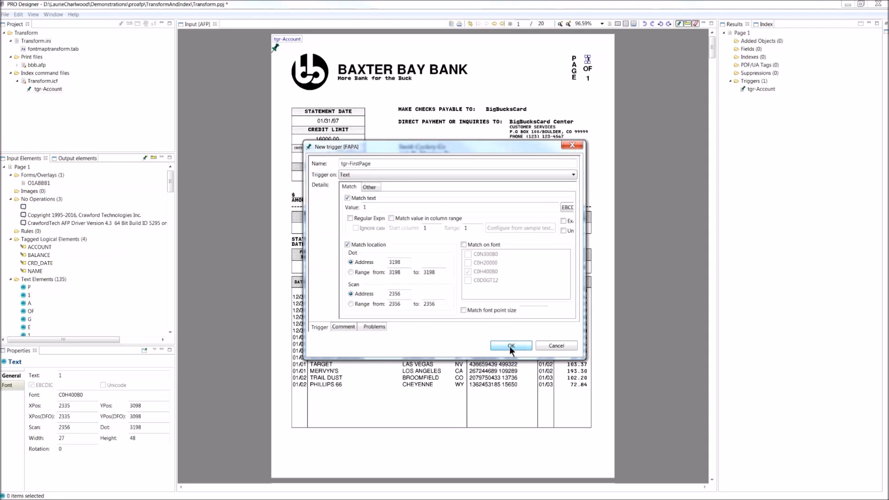
left_click(511, 345)
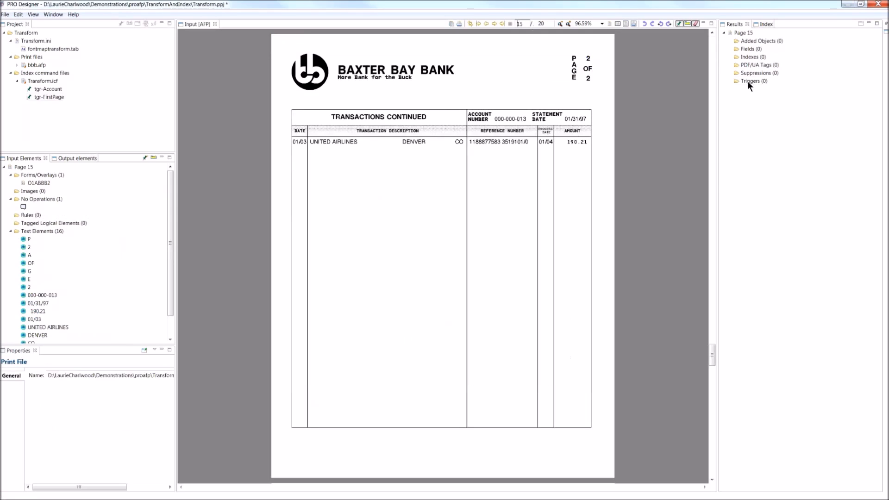
mouse_move(614, 70)
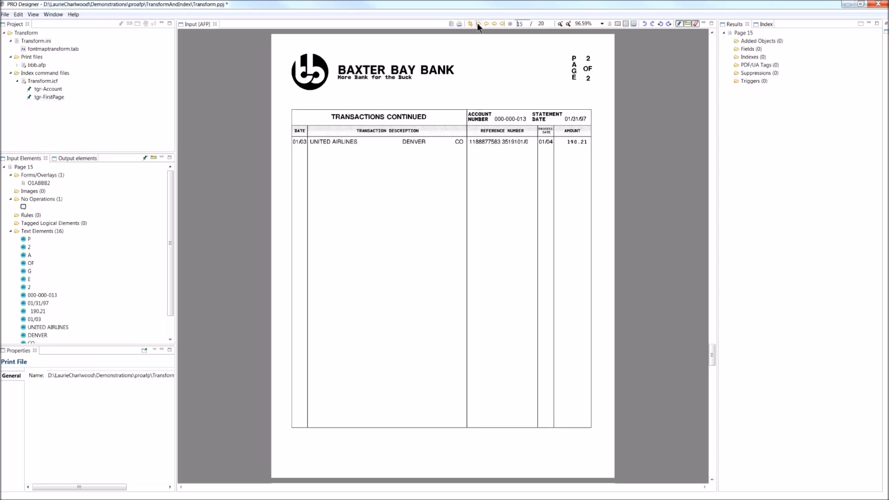
Navigate back to page 1 of the statements
left_click(481, 23)
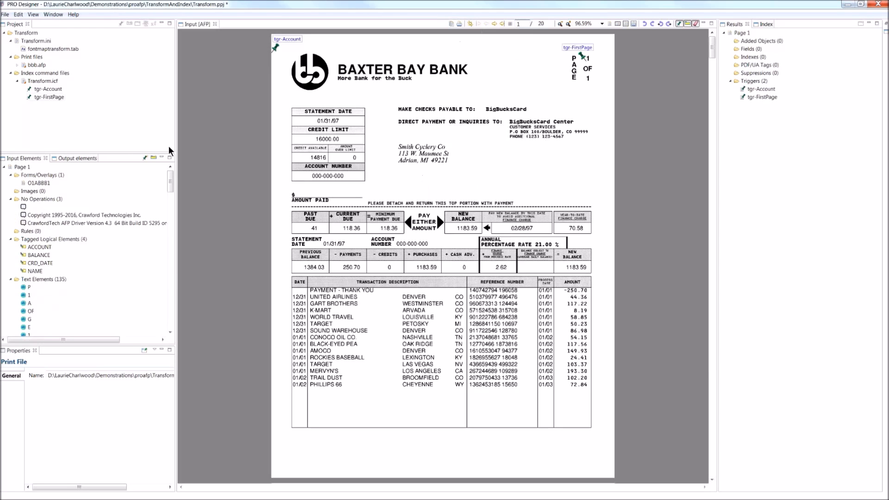
mouse_move(74, 133)
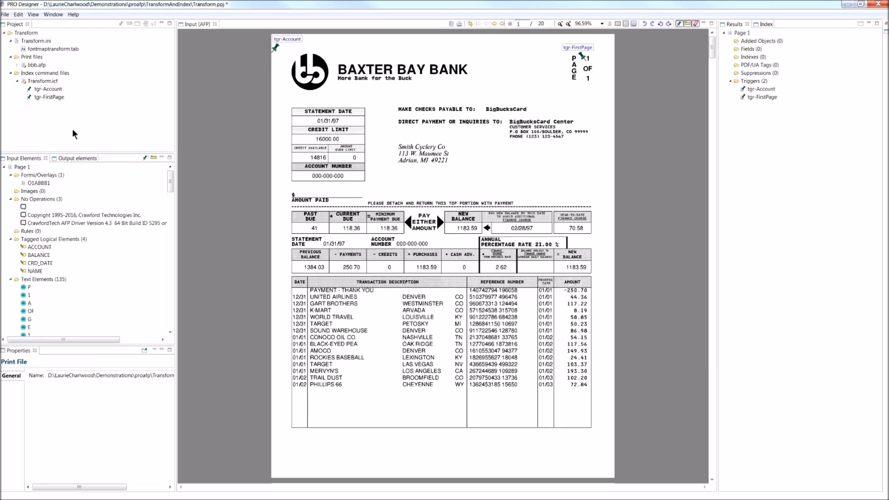
mouse_move(90, 224)
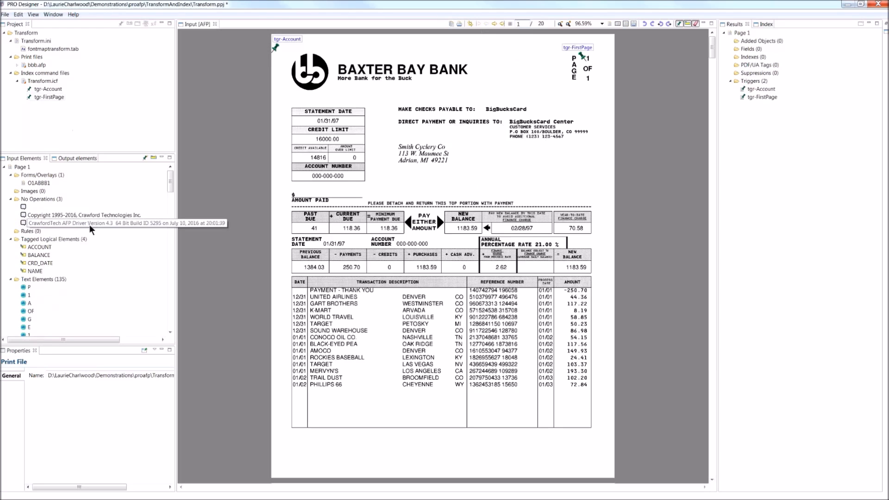
Create field fld-Account from the ACCOUNT element, triggered by tgr-Account, extracting its value
right_click(34, 247)
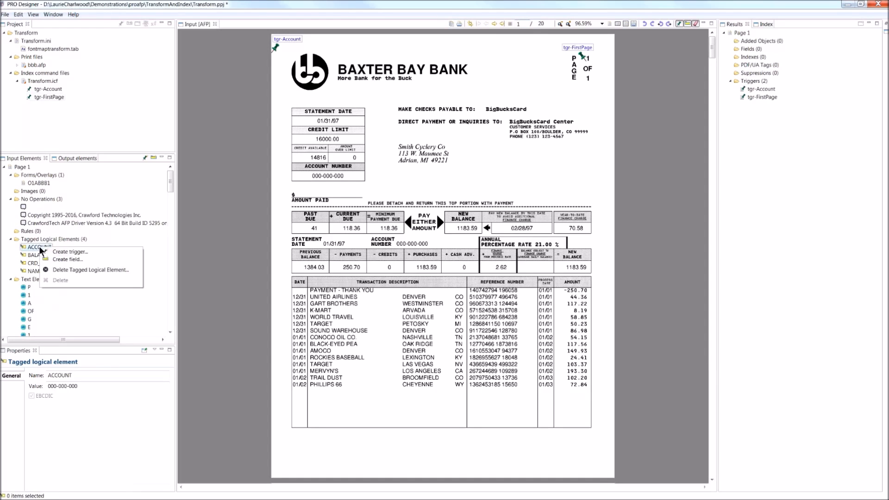
mouse_move(56, 262)
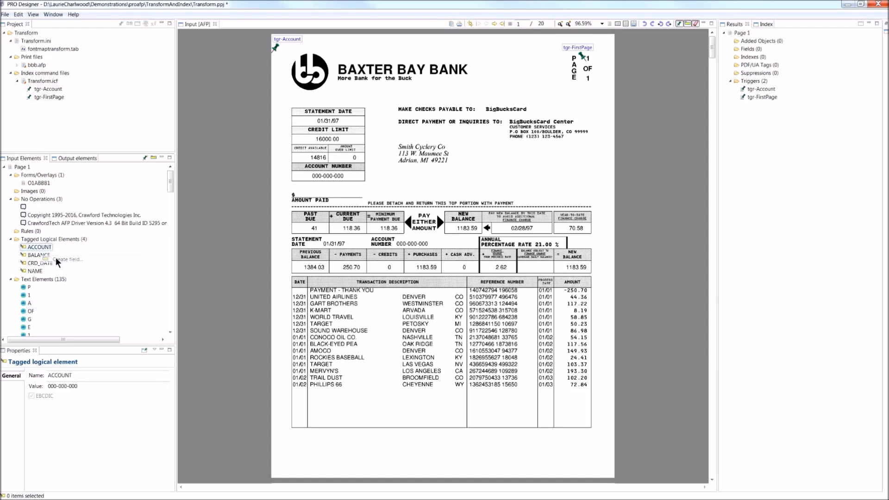
left_click(68, 260)
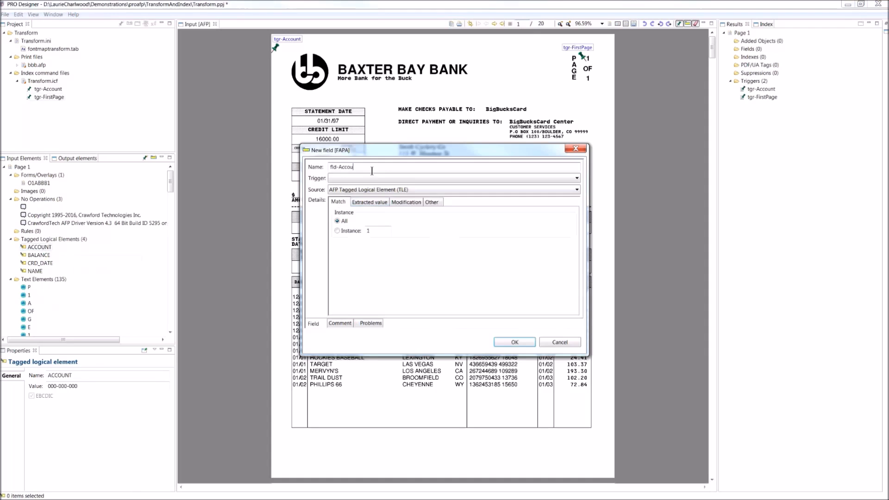
type("nt")
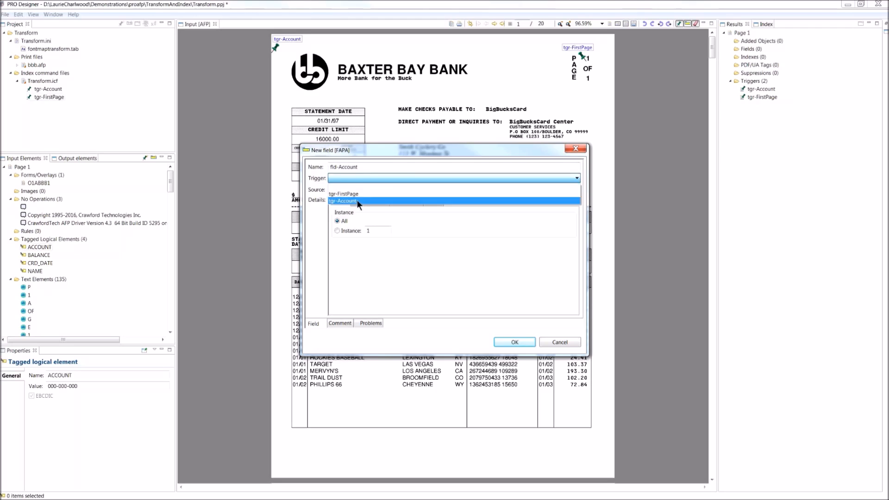
left_click(344, 201)
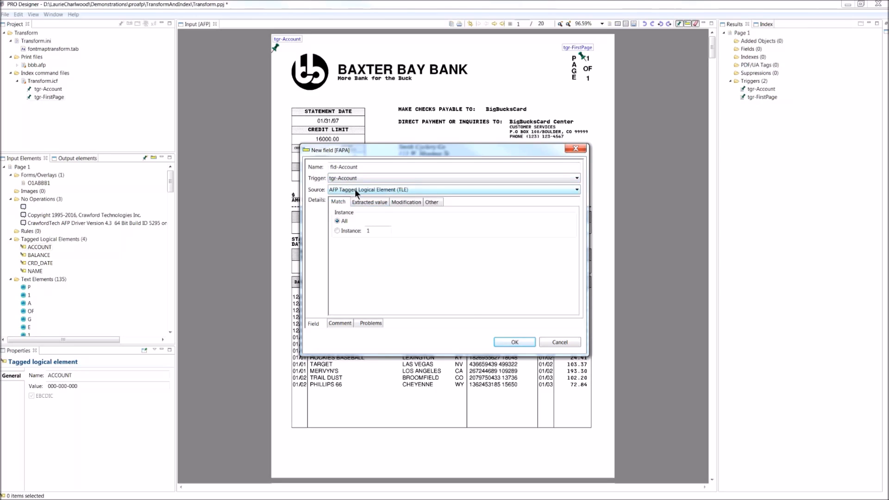
mouse_move(358, 192)
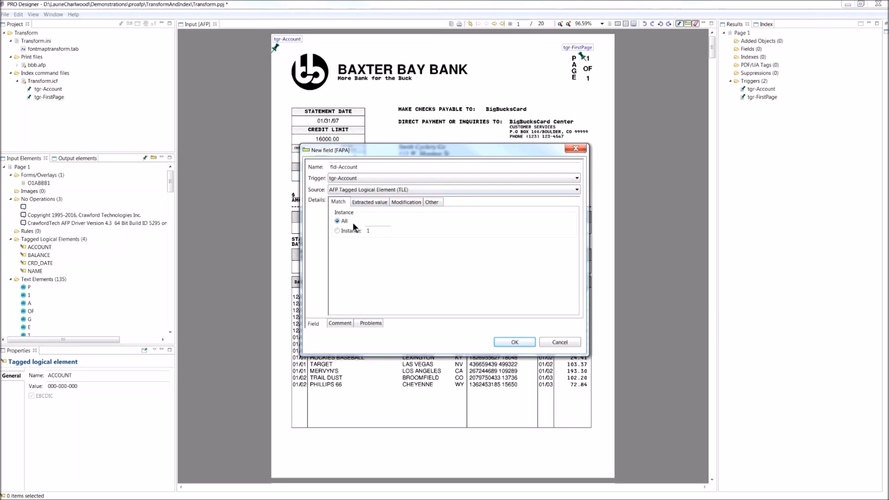
mouse_move(525, 333)
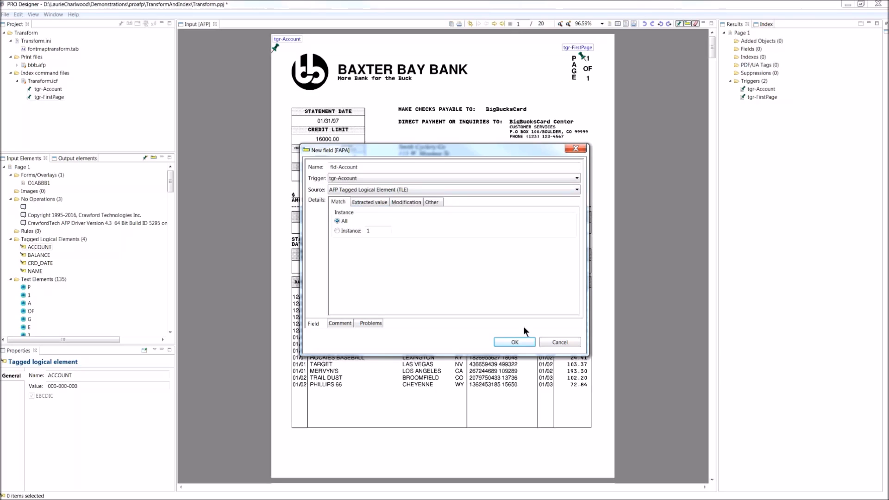
left_click(370, 202)
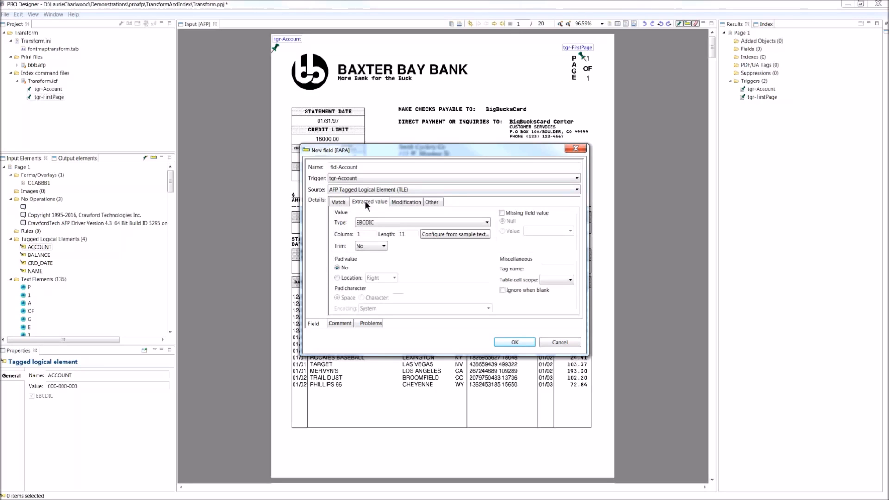
mouse_move(403, 242)
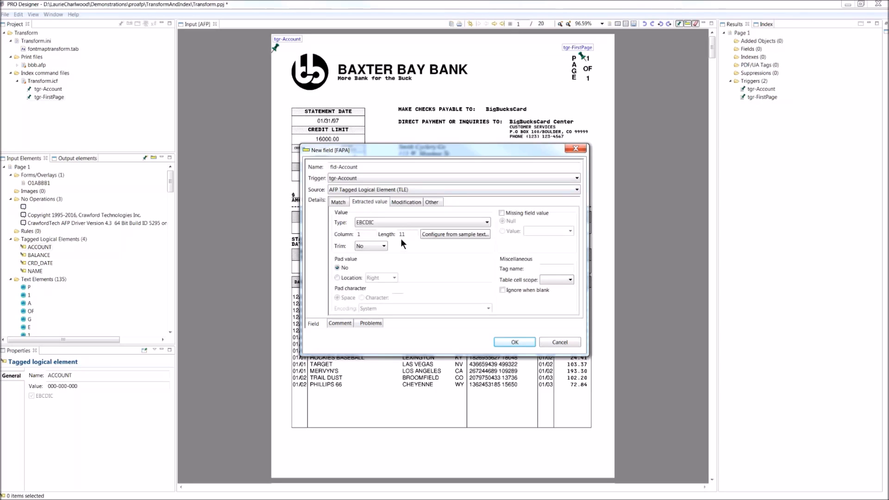
mouse_move(385, 235)
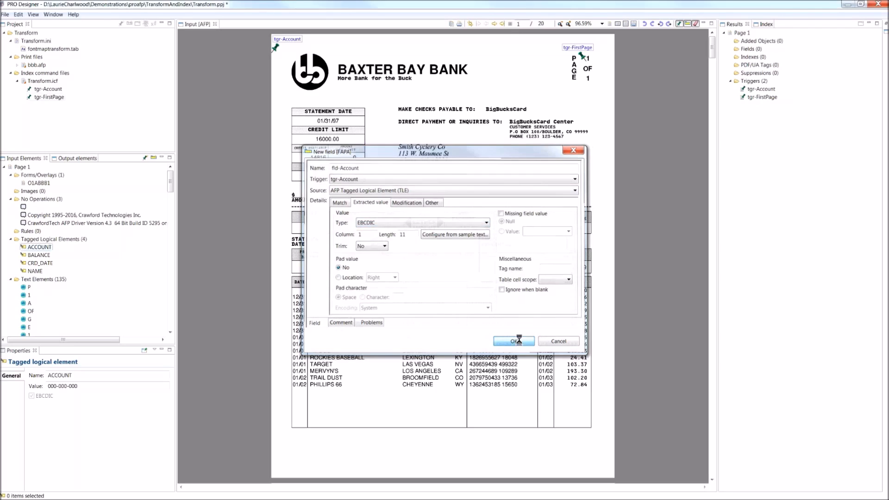
left_click(514, 341)
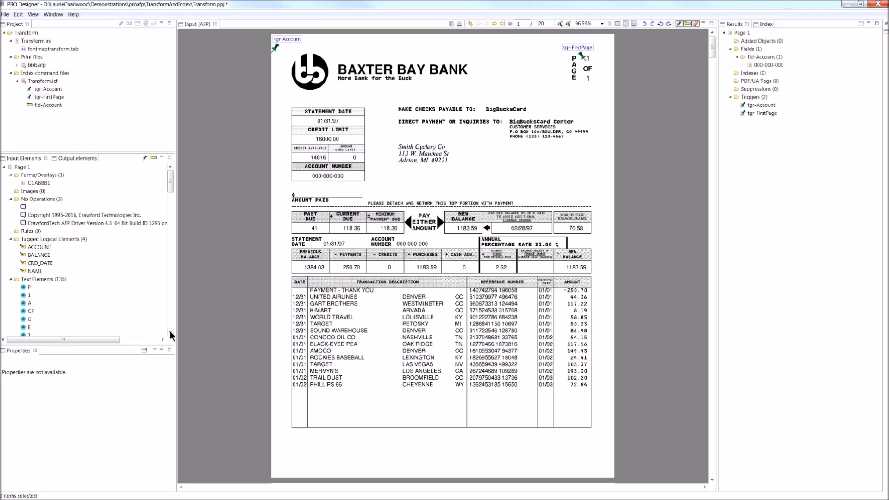
Create field fld-CreditLimit from the 16000.00 text, triggered by tgr-FirstPage, length 10
scroll("down", 3)
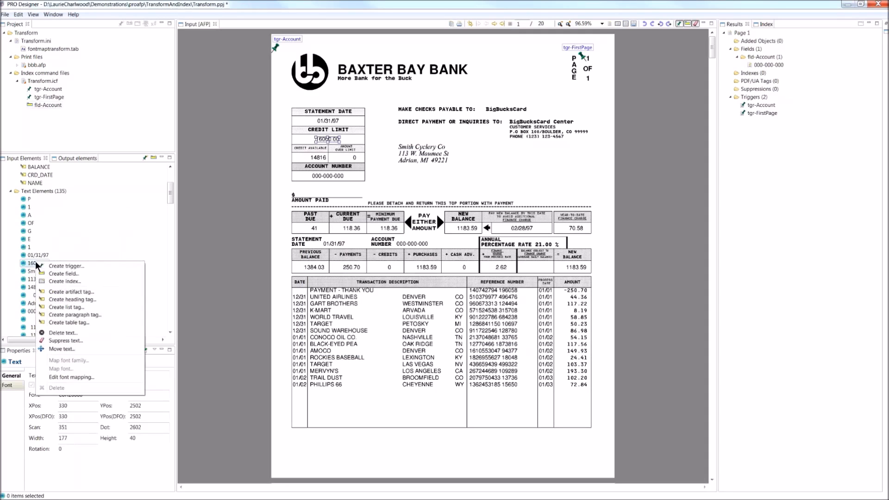
left_click(63, 273)
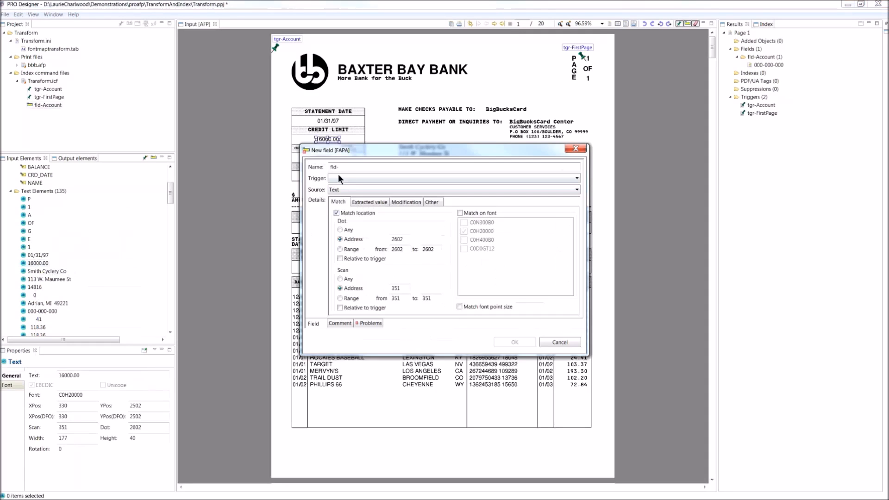
type("Credit")
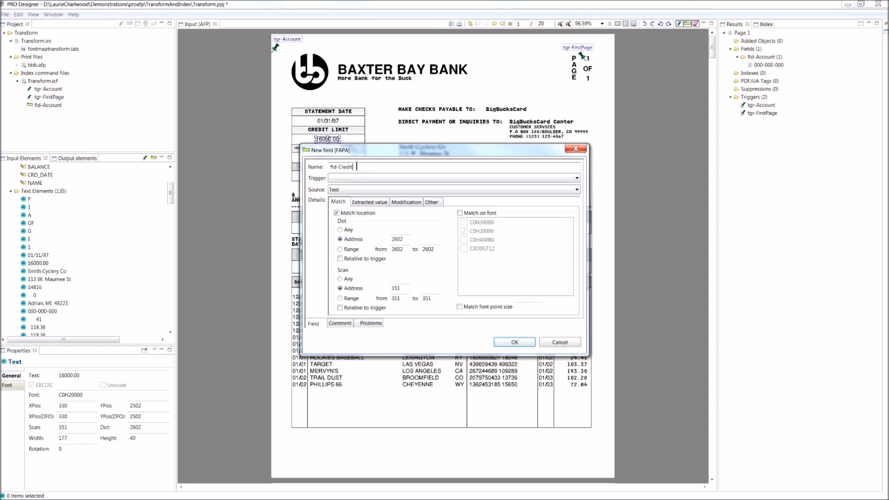
type("Limit")
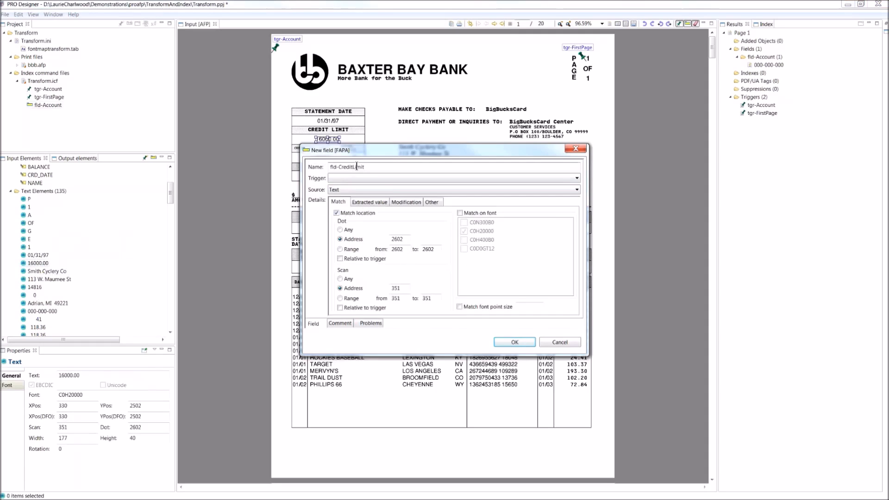
left_click(574, 178)
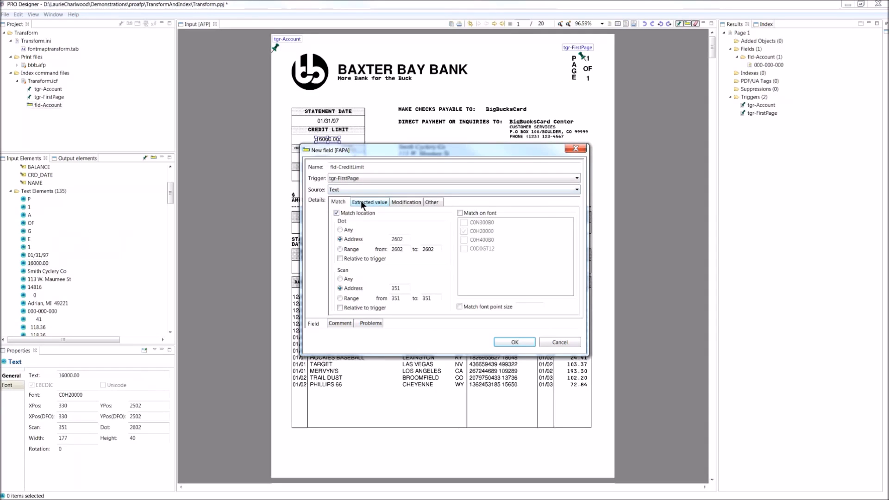
left_click(370, 202)
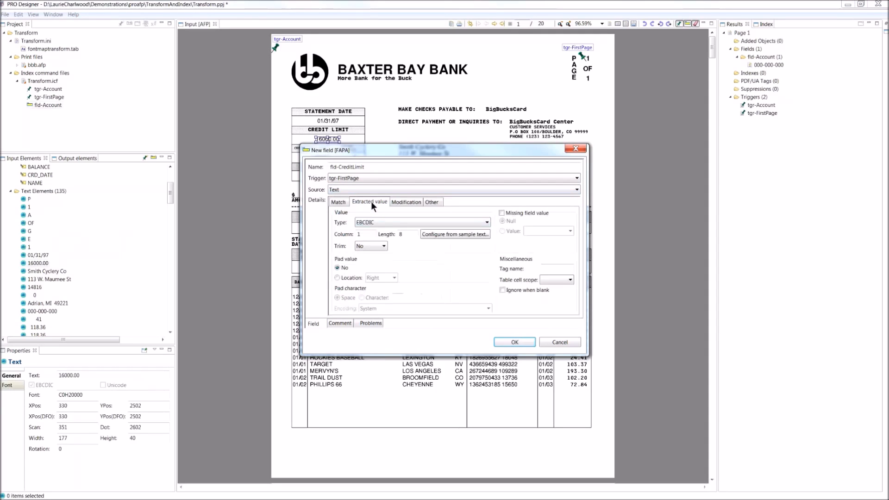
left_click(420, 222)
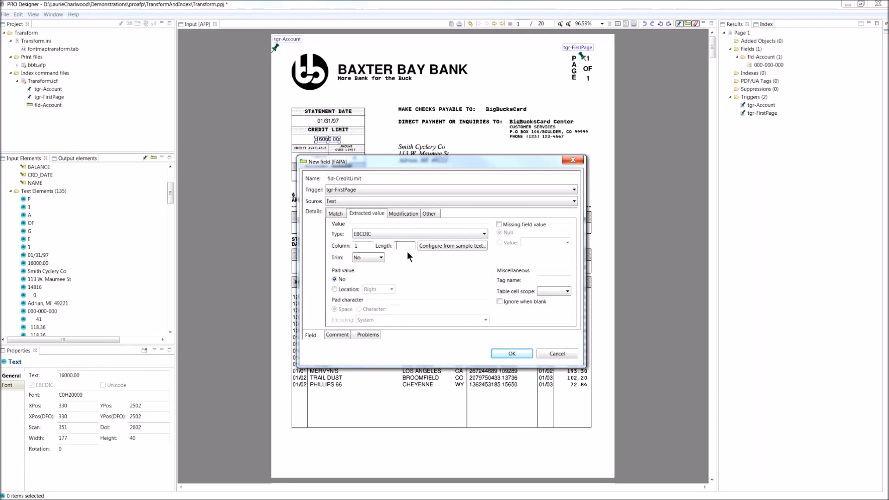
type("1")
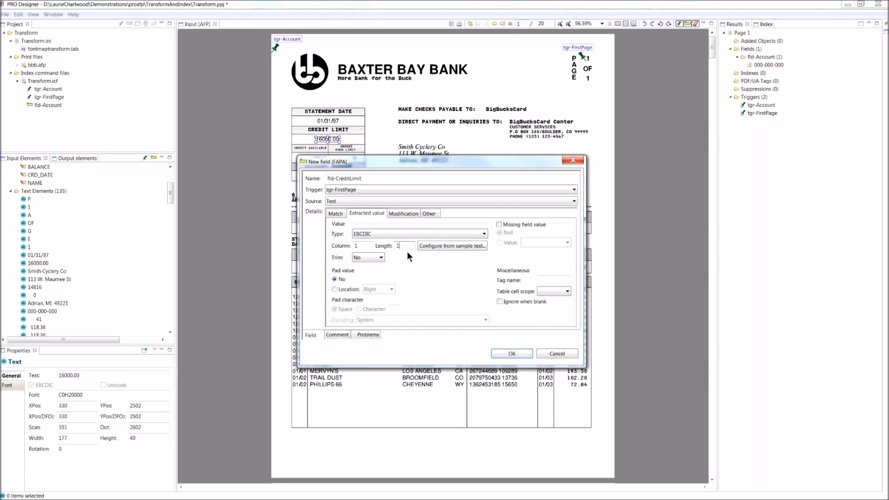
type("10")
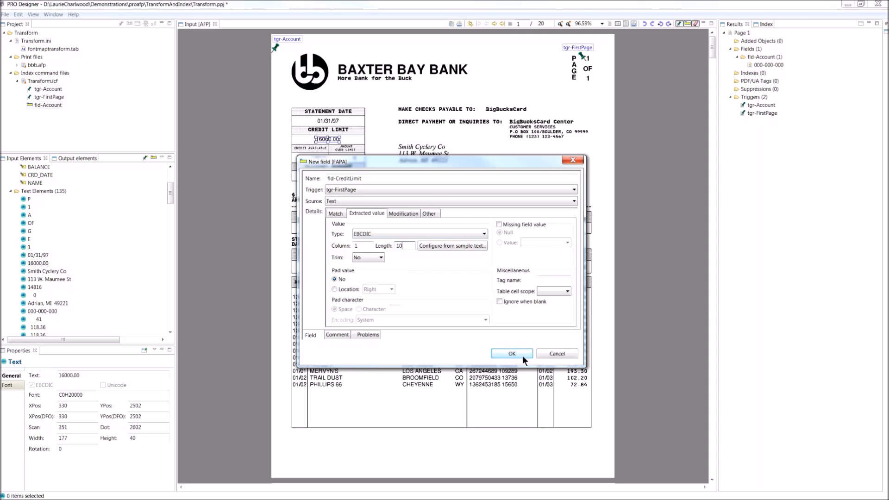
left_click(511, 353)
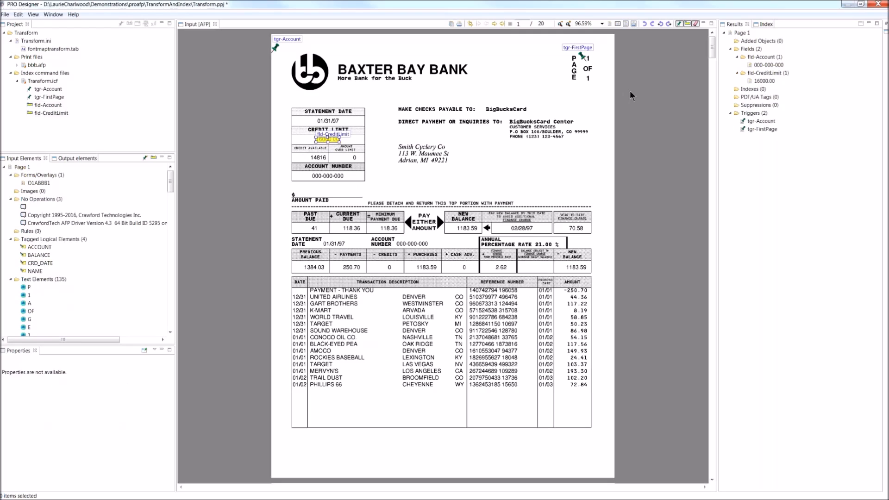
mouse_move(783, 77)
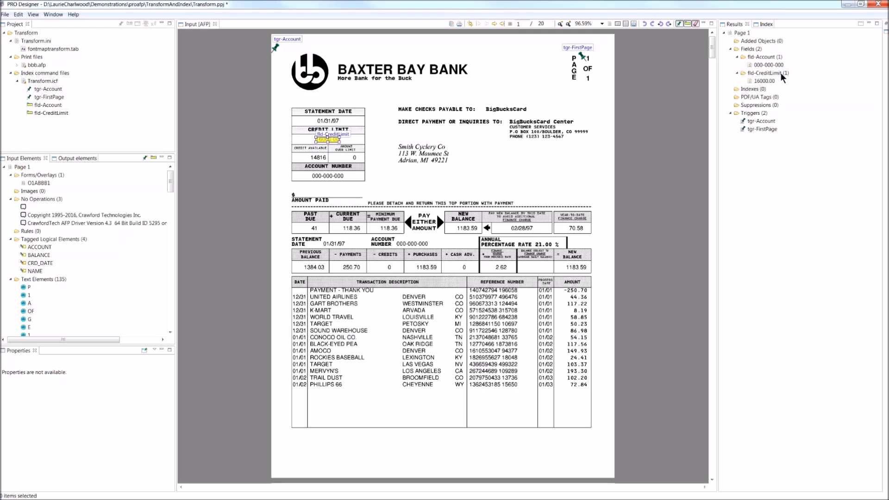
mouse_move(663, 67)
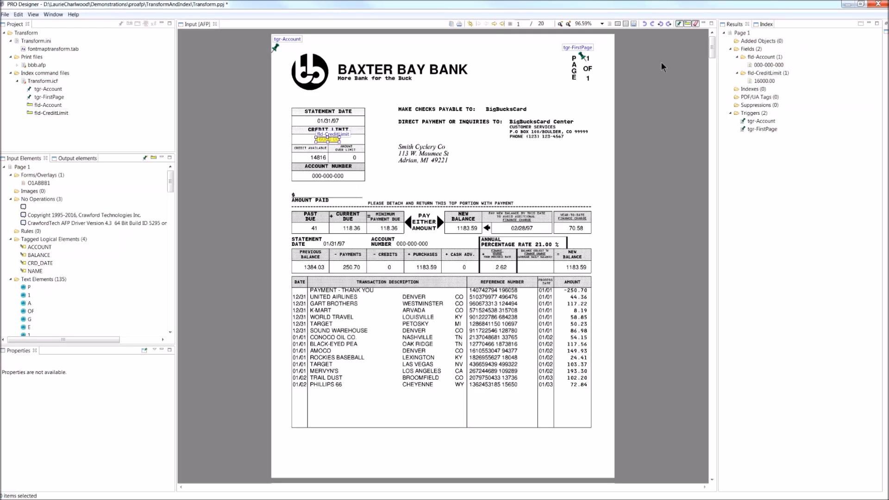
left_click(495, 23)
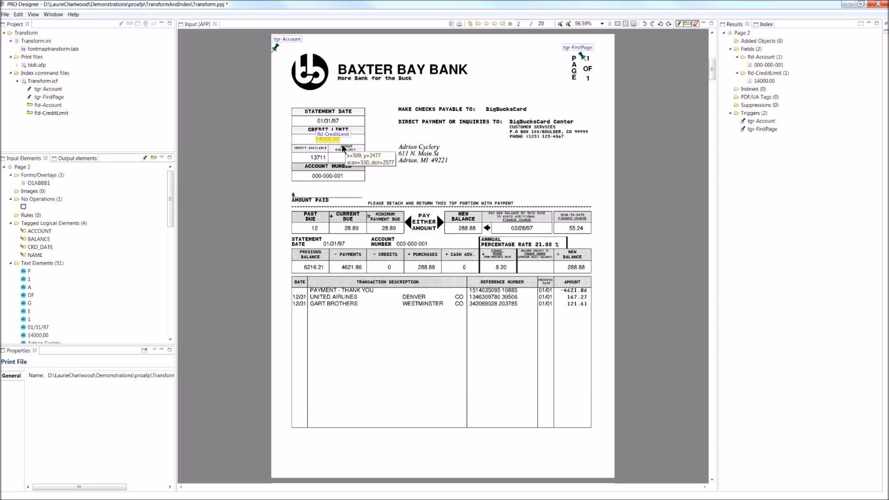
mouse_move(334, 151)
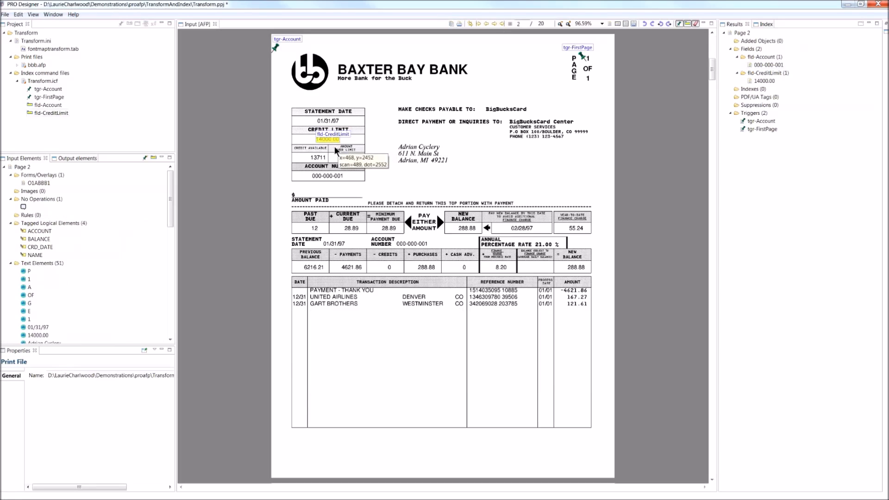
mouse_move(340, 155)
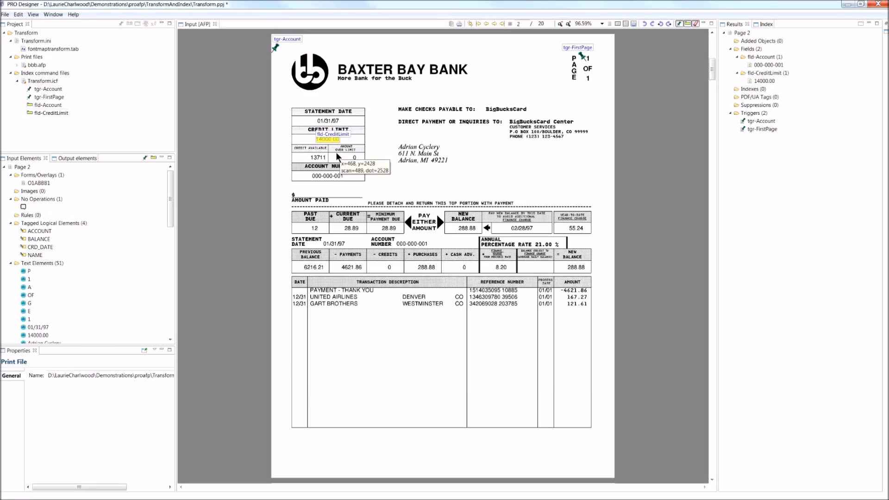
mouse_move(766, 68)
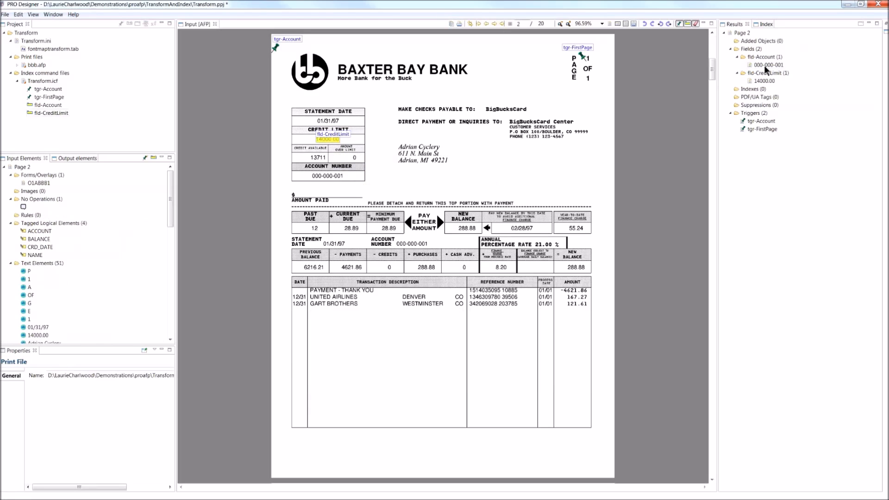
mouse_move(295, 74)
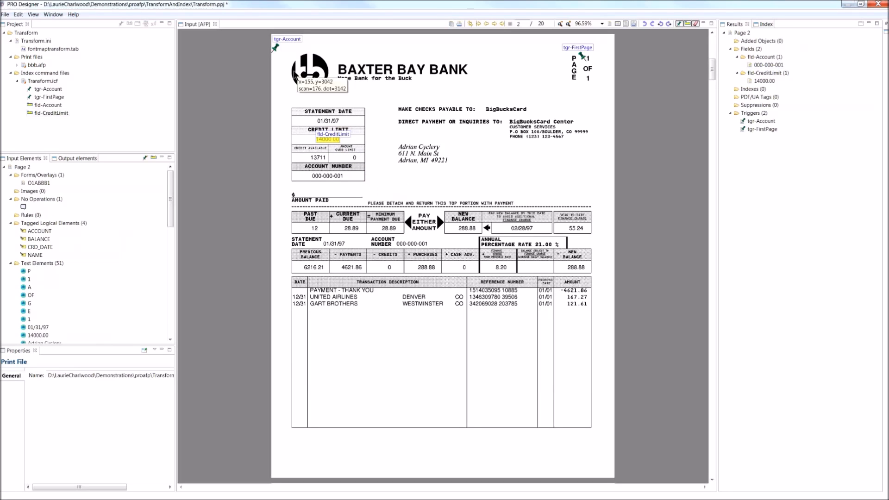
mouse_move(312, 185)
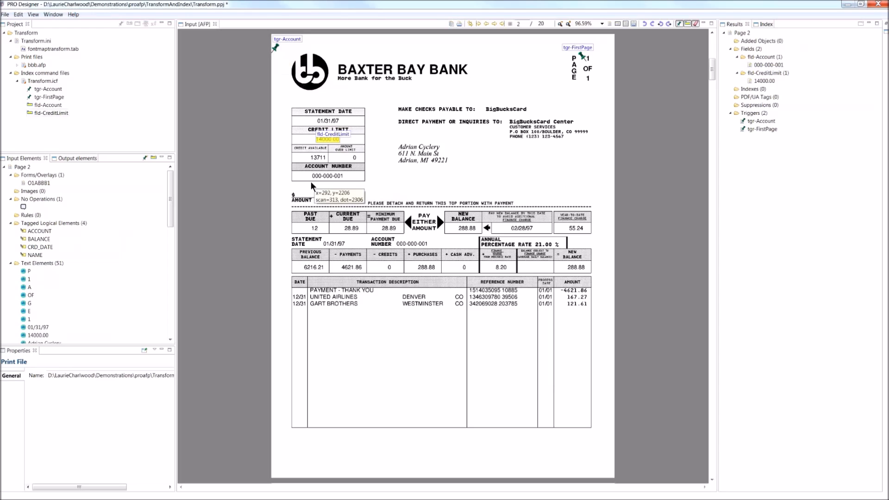
mouse_move(341, 186)
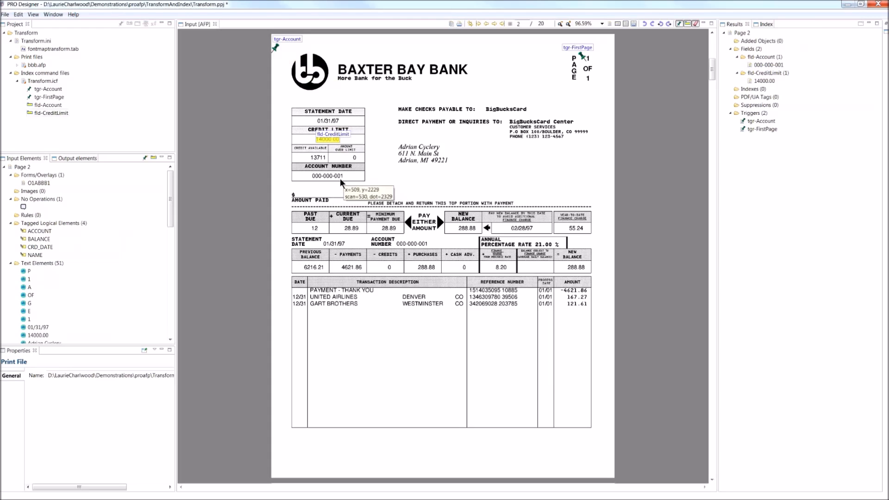
mouse_move(333, 184)
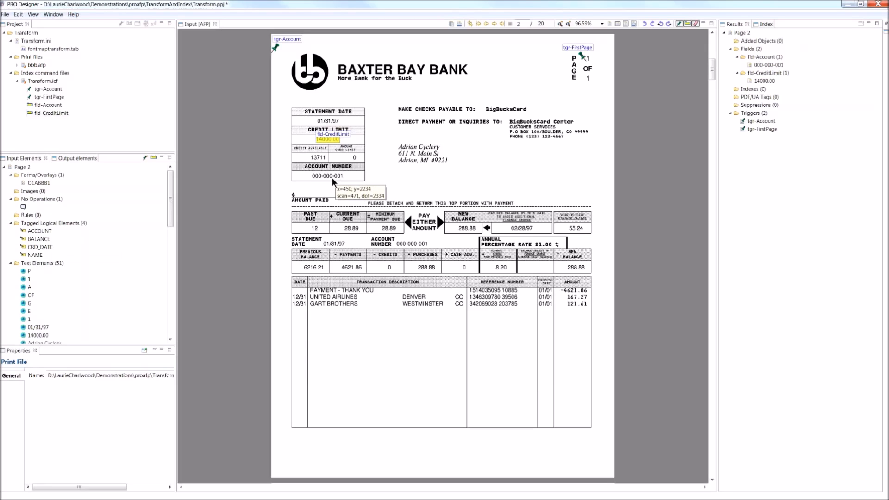
mouse_move(340, 188)
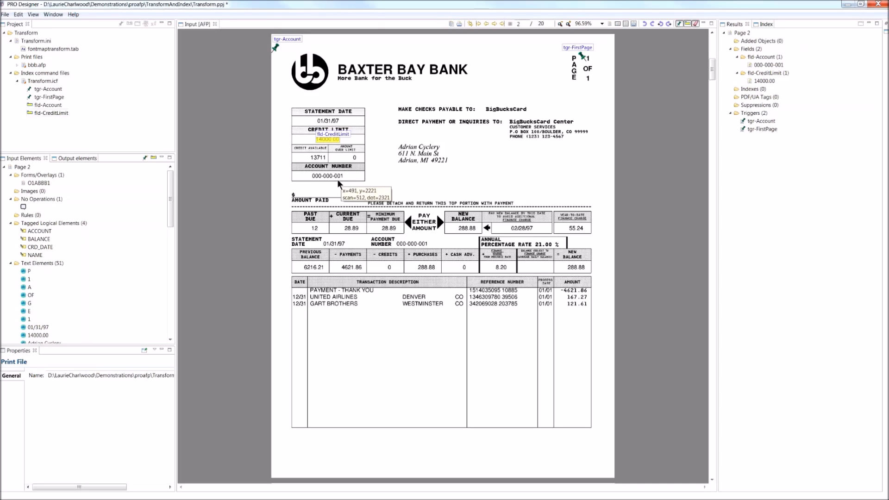
mouse_move(448, 87)
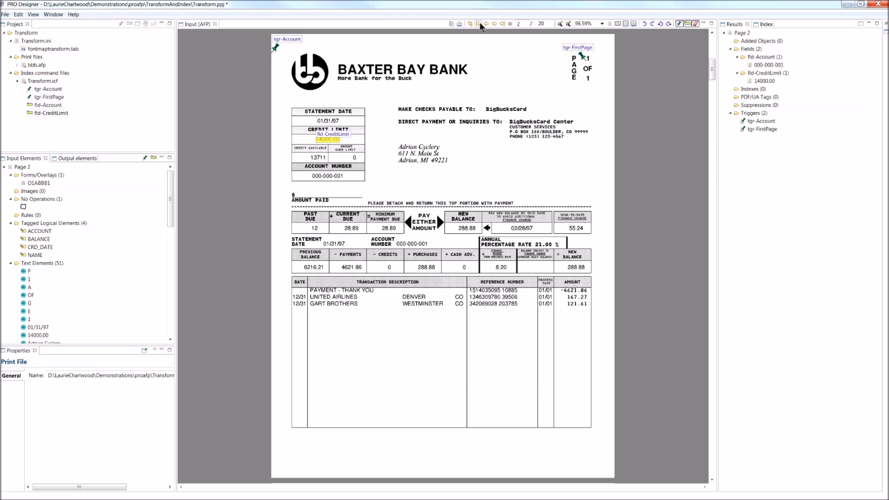
Return to page 1 and start a new index in Transform.icf
left_click(483, 22)
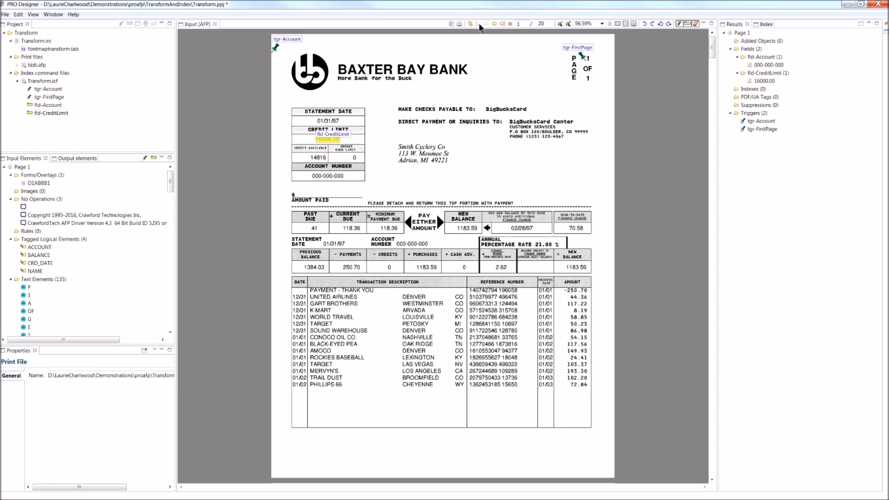
mouse_move(72, 97)
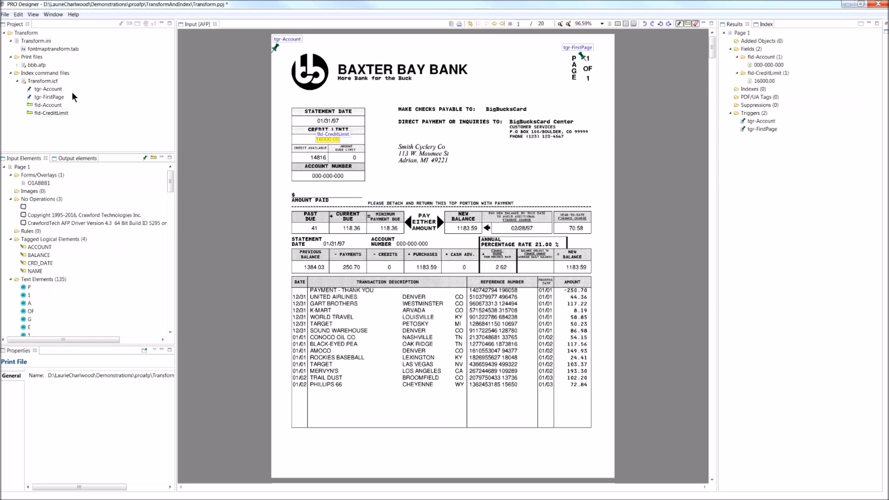
right_click(35, 81)
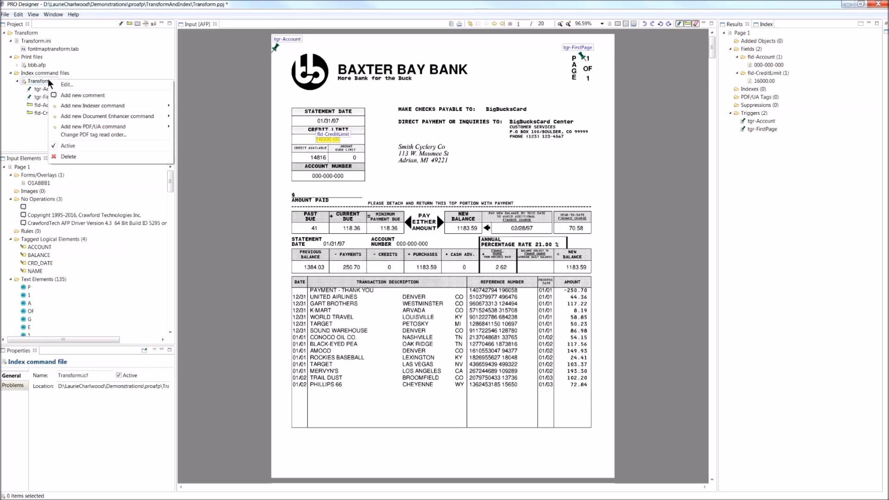
mouse_move(82, 126)
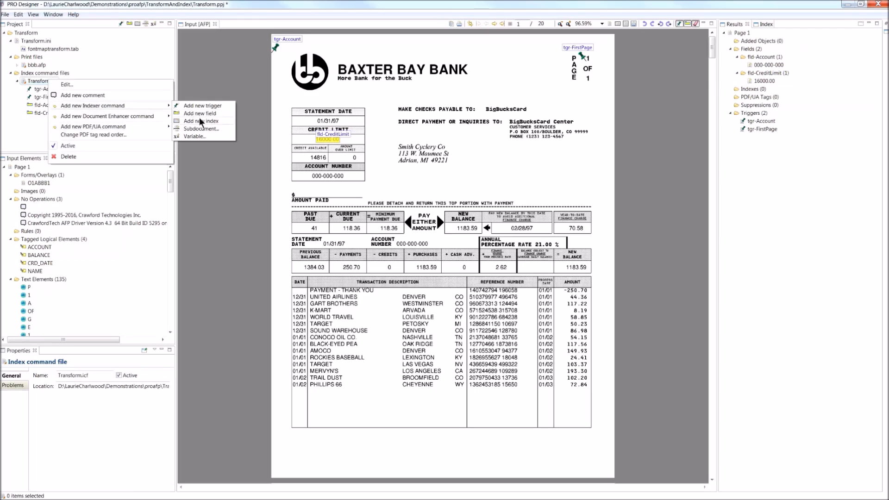
left_click(201, 121)
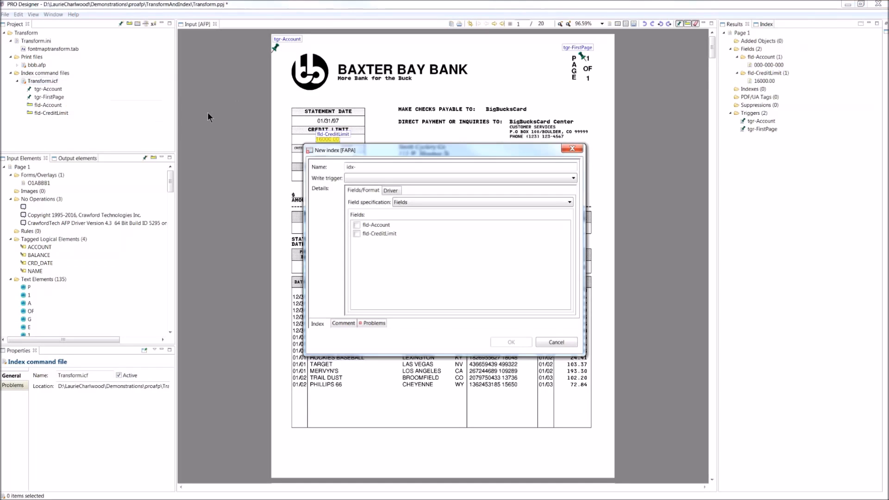
Create index idx-AccountCredit on tgr-FirstPage with format %fld-Account%:%fld-CreditLimit%
type("AccountCredit")
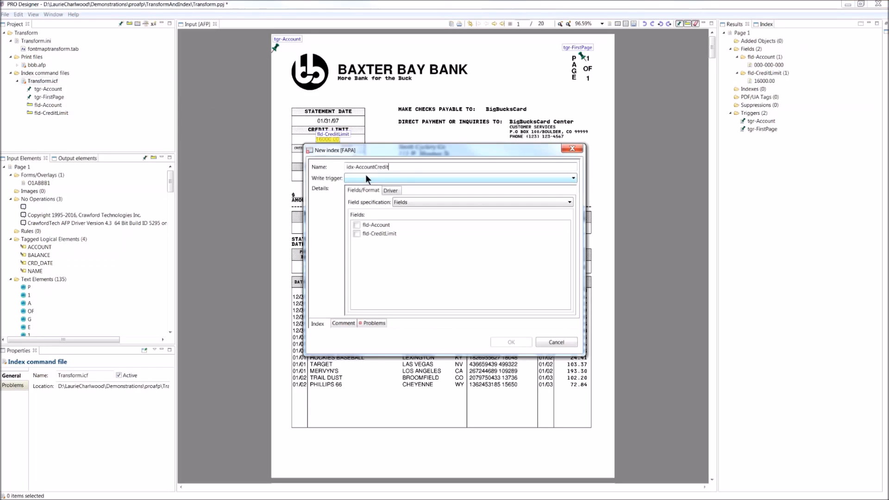
left_click(573, 177)
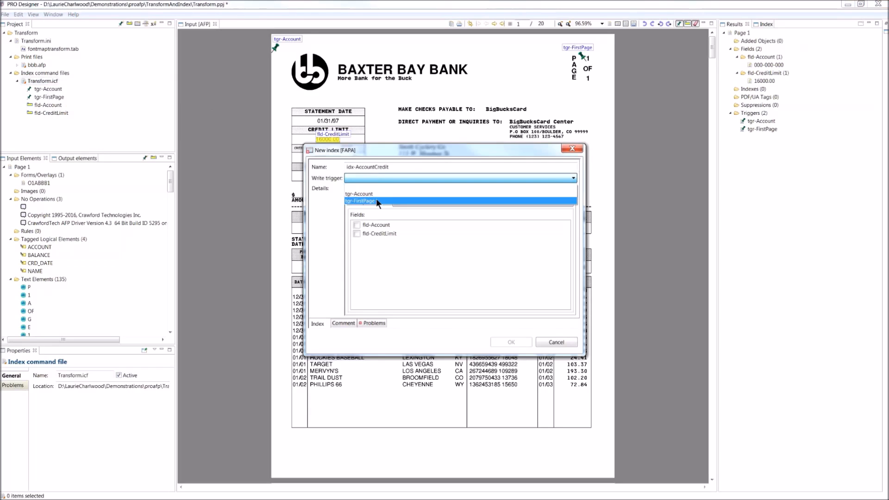
left_click(366, 200)
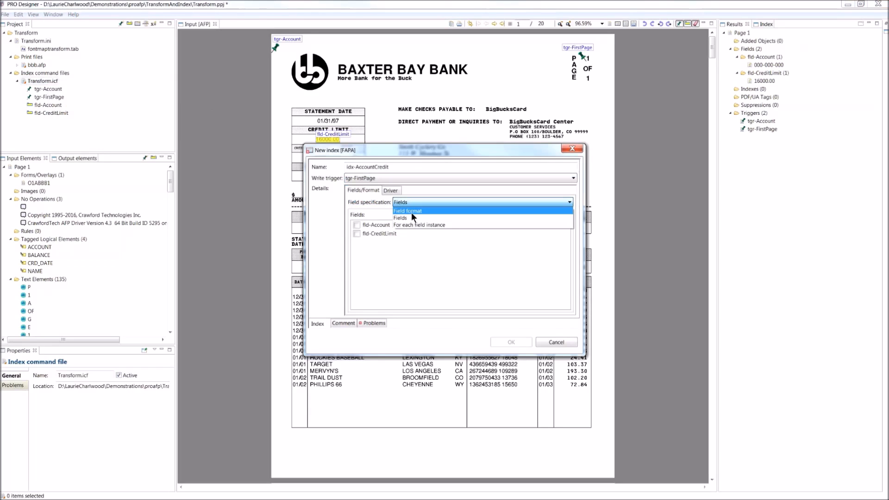
left_click(408, 211)
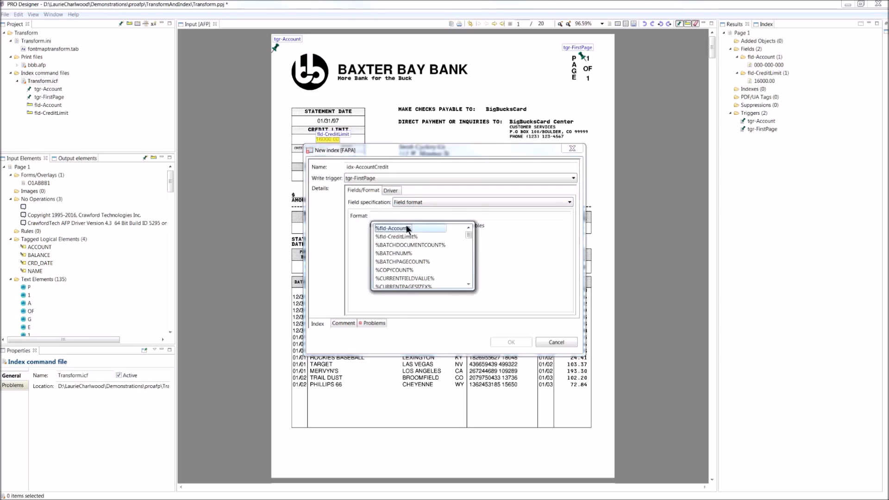
left_click(393, 228)
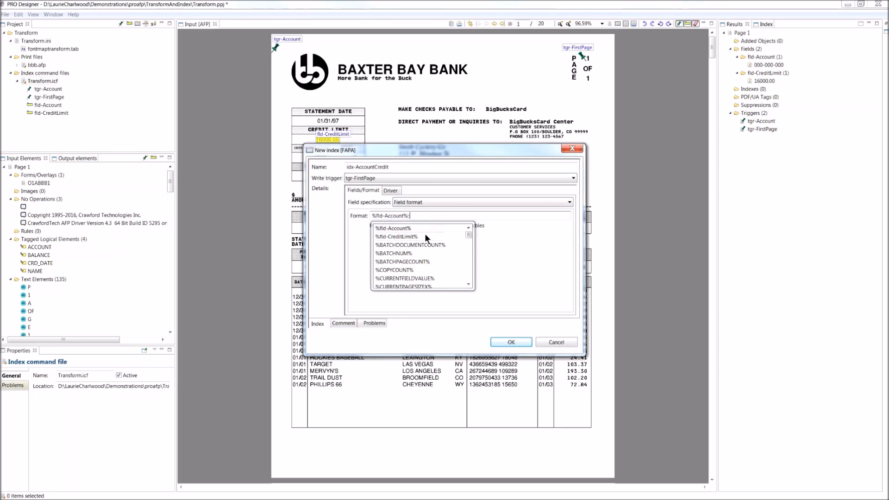
left_click(397, 237)
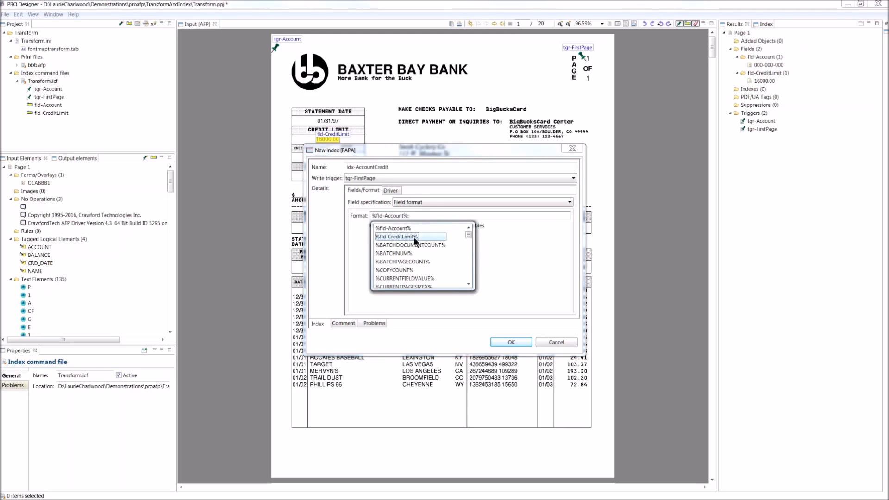
left_click(468, 238)
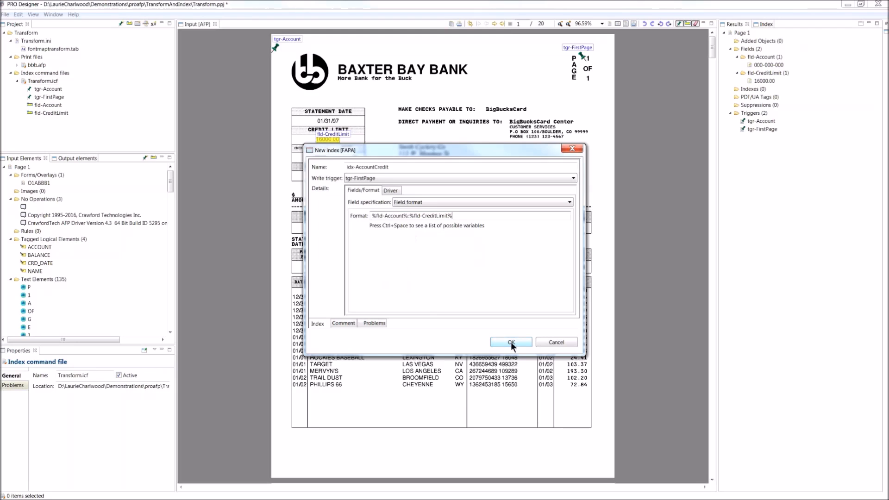
left_click(511, 342)
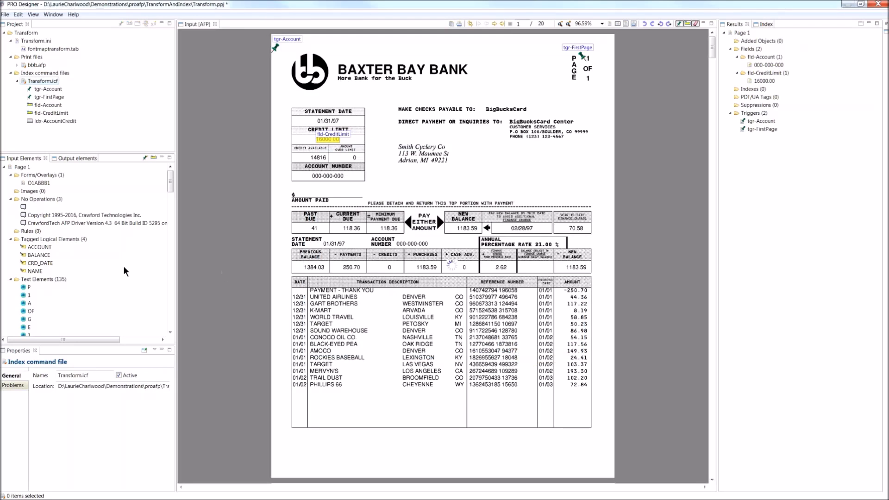
Select idx-AccountCredit and view the output/index.csv account:credit-limit entries
left_click(56, 121)
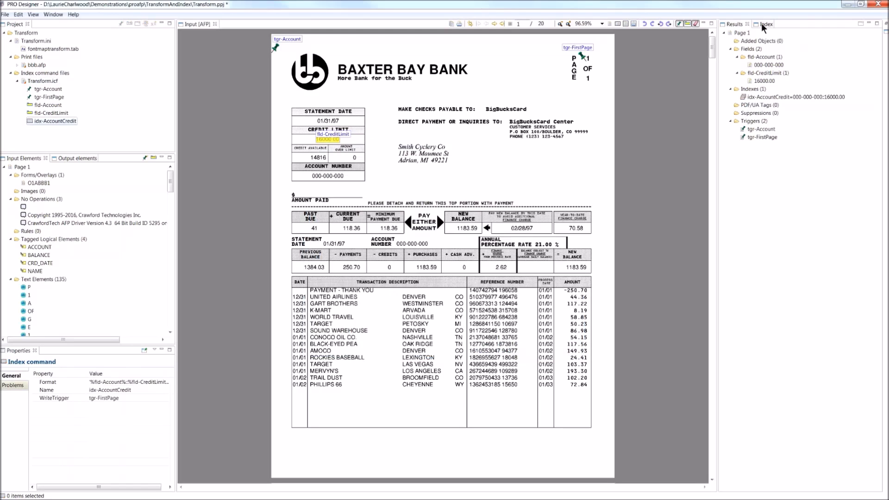
left_click(761, 23)
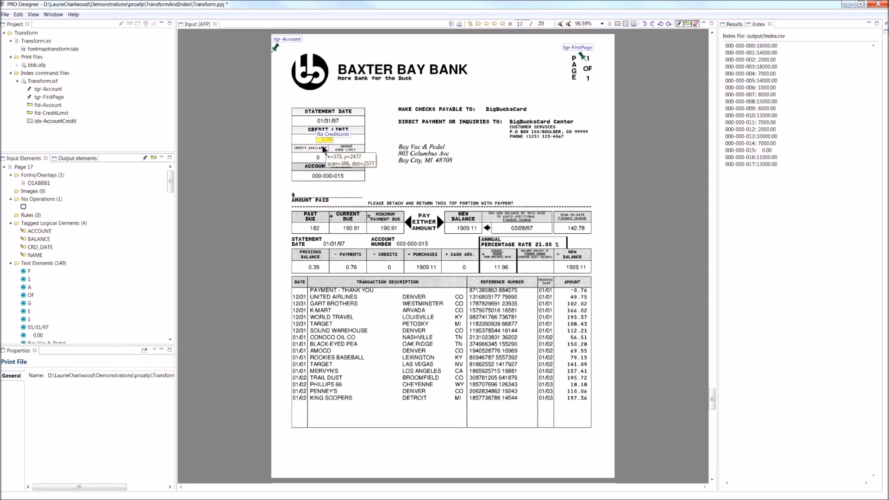
mouse_move(323, 153)
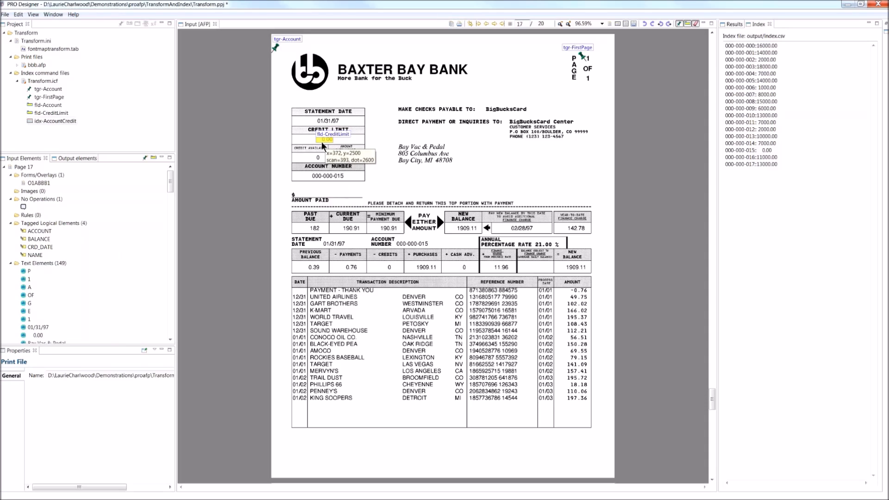
mouse_move(317, 143)
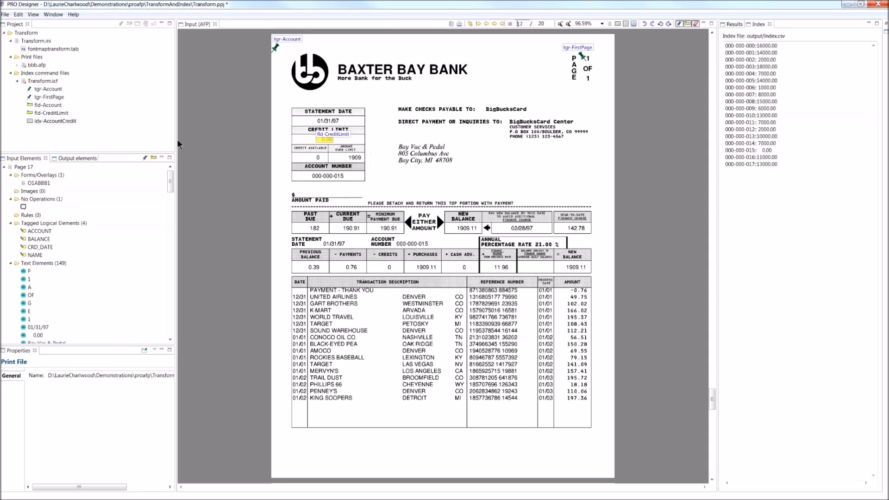
mouse_move(321, 143)
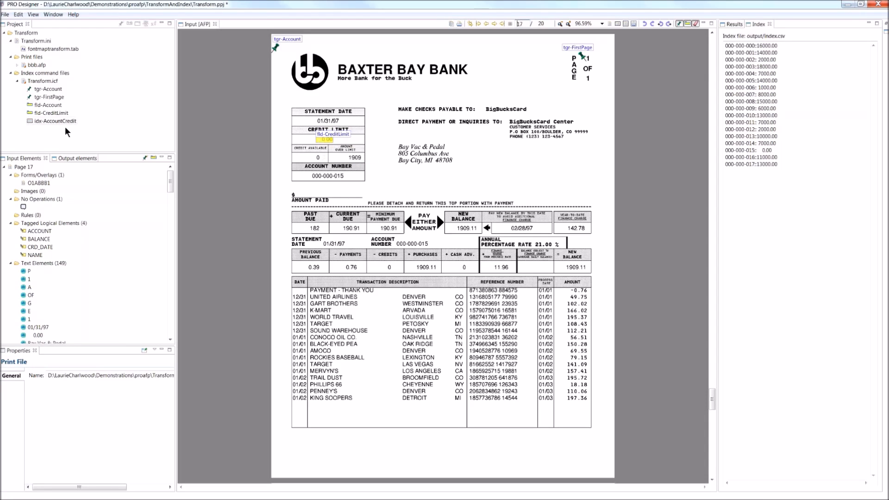
Edit fld-CreditLimit to set Trim to Both, then check its updated properties
right_click(56, 121)
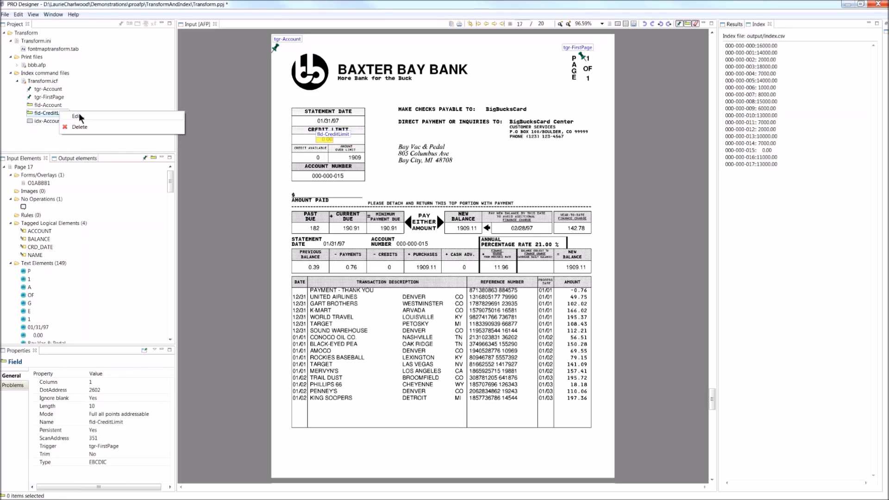
left_click(74, 116)
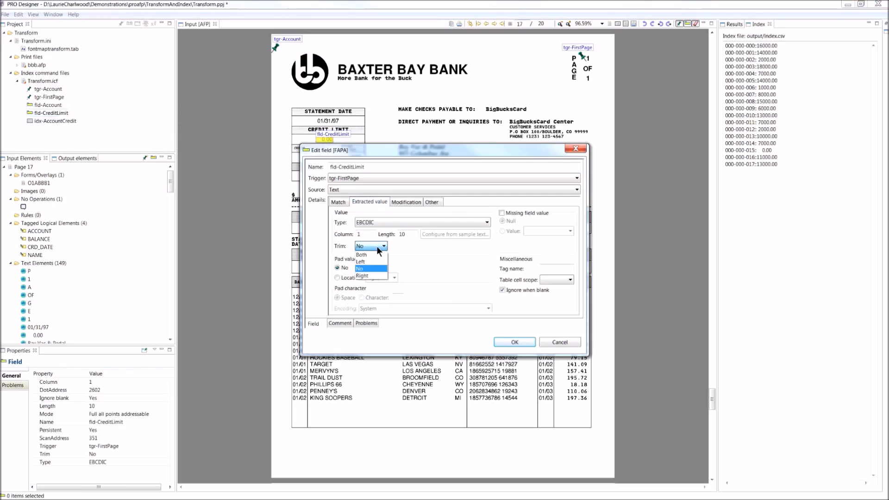
left_click(361, 255)
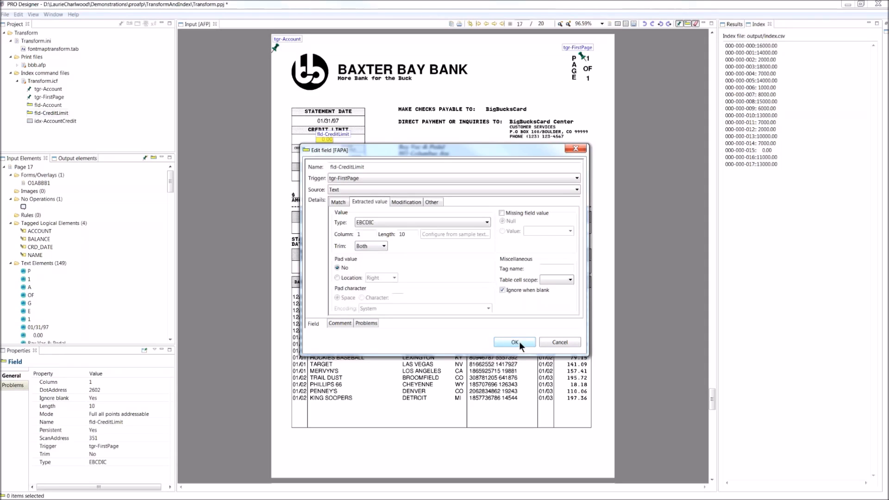
left_click(515, 342)
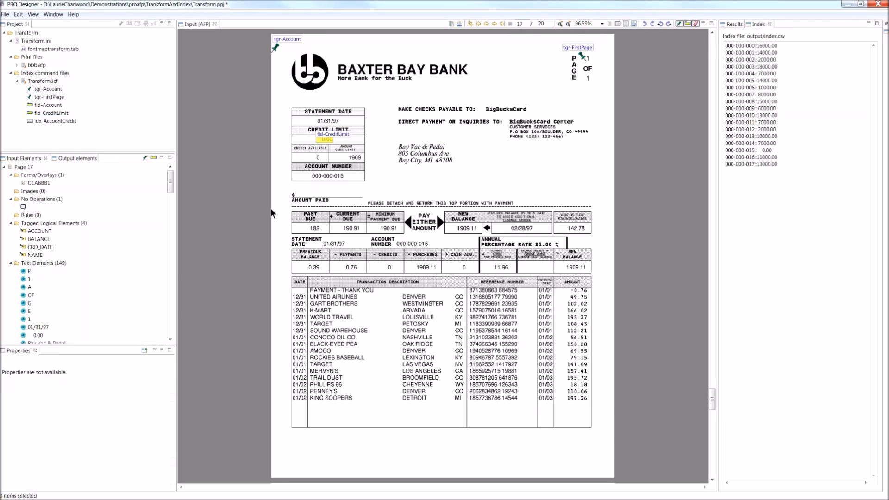
left_click(50, 112)
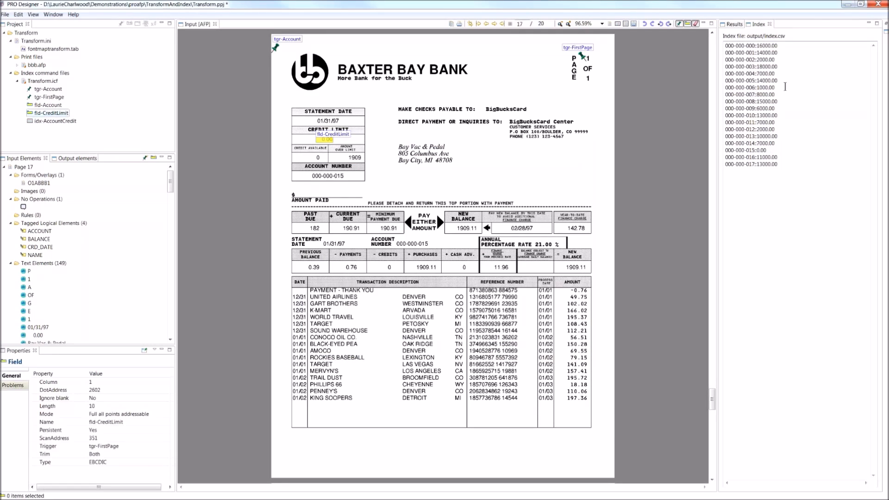